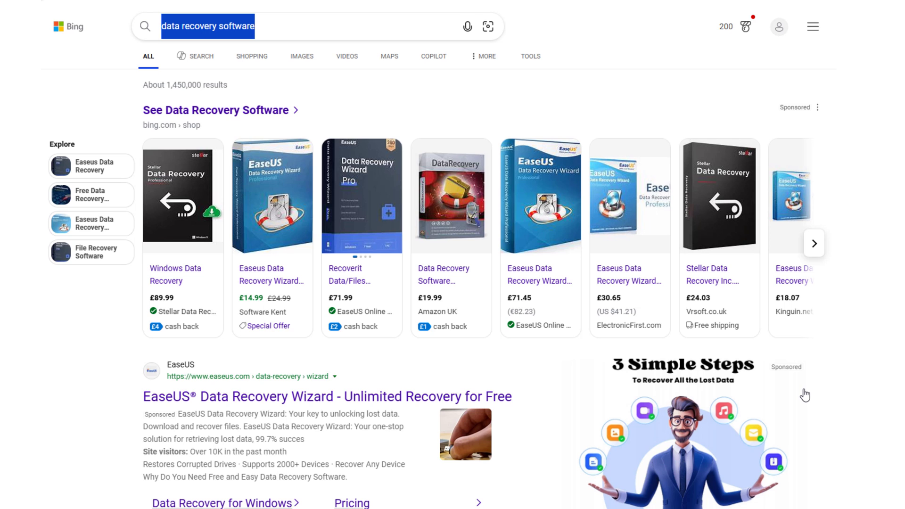
Step: Scroll down through the EaseUS Data Recovery Wizard product page
scroll(down, 3)
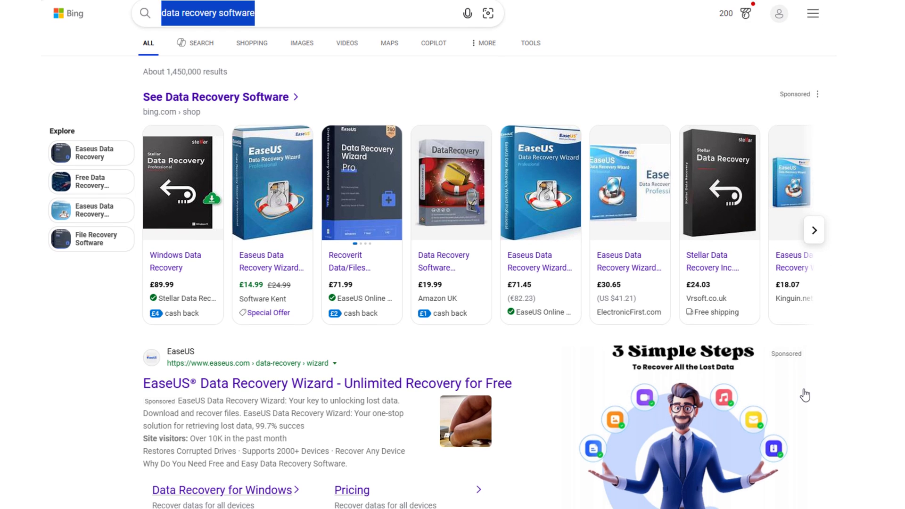
scroll(down, 3)
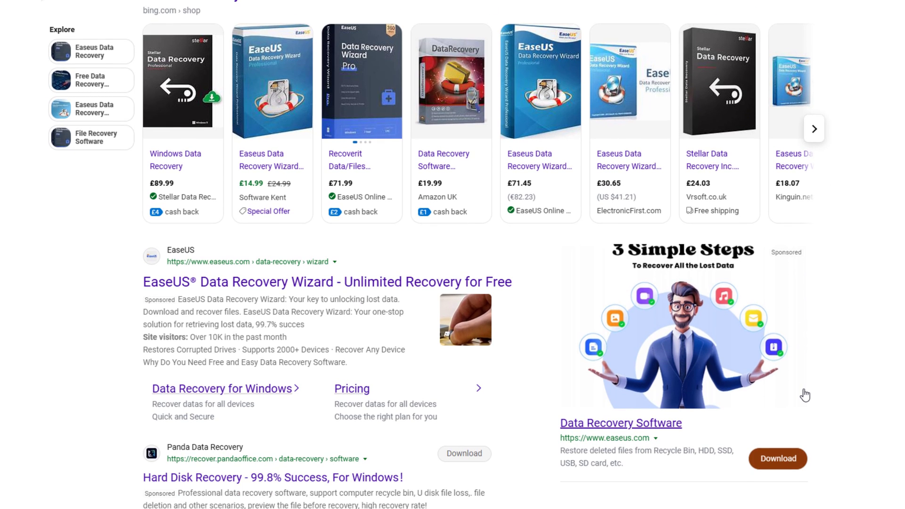
scroll(down, 3)
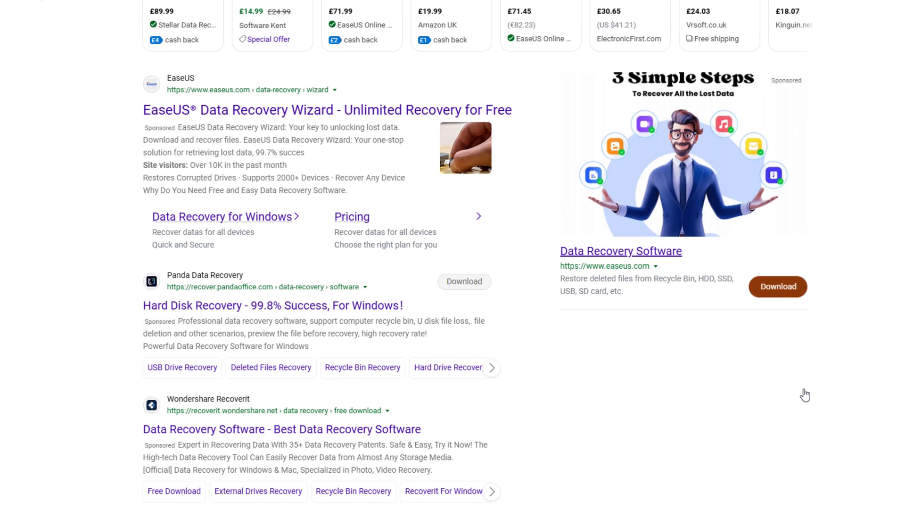
scroll(down, 3)
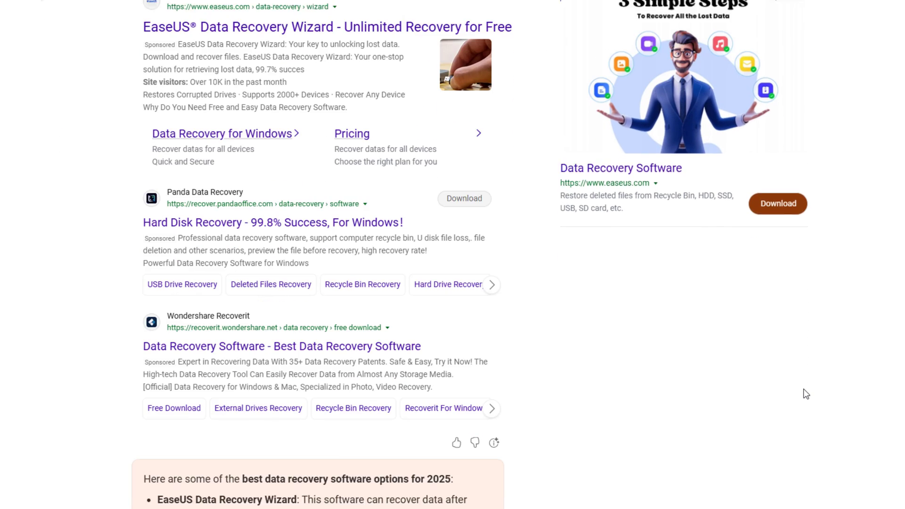
scroll(down, 3)
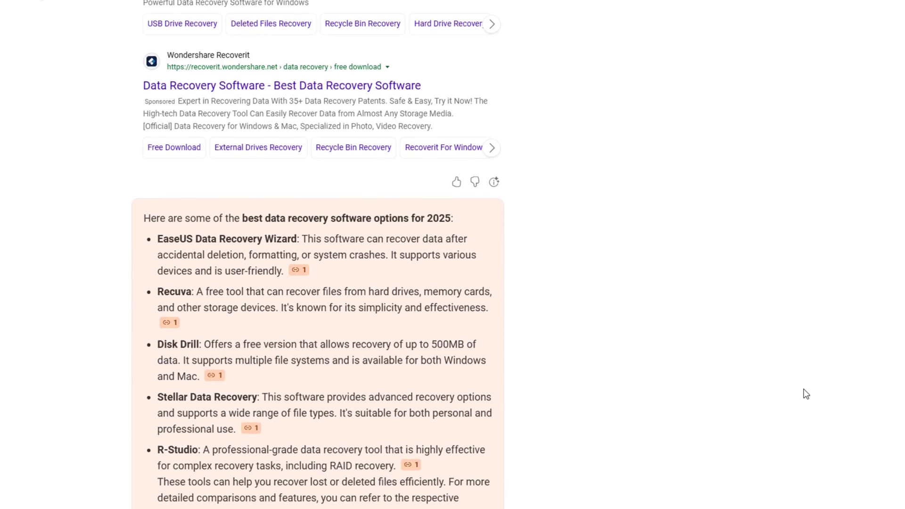
scroll(down, 3)
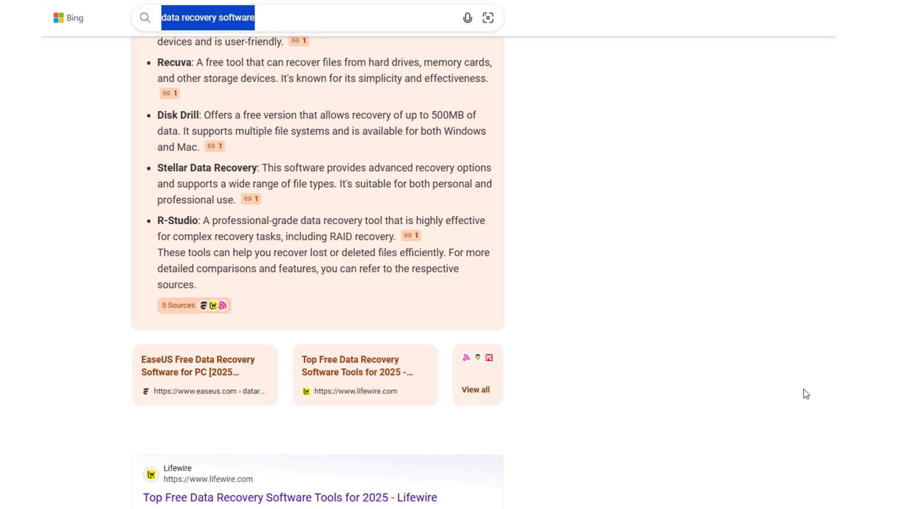
scroll(down, 3)
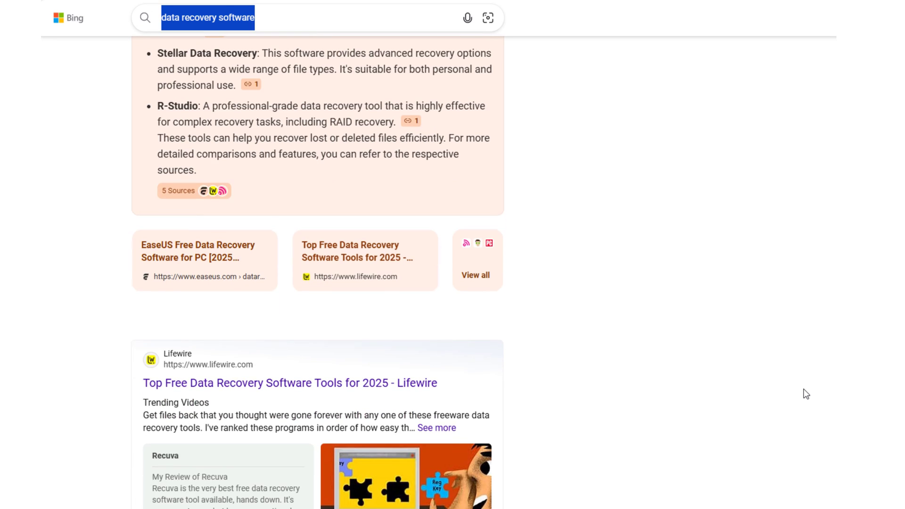
scroll(down, 3)
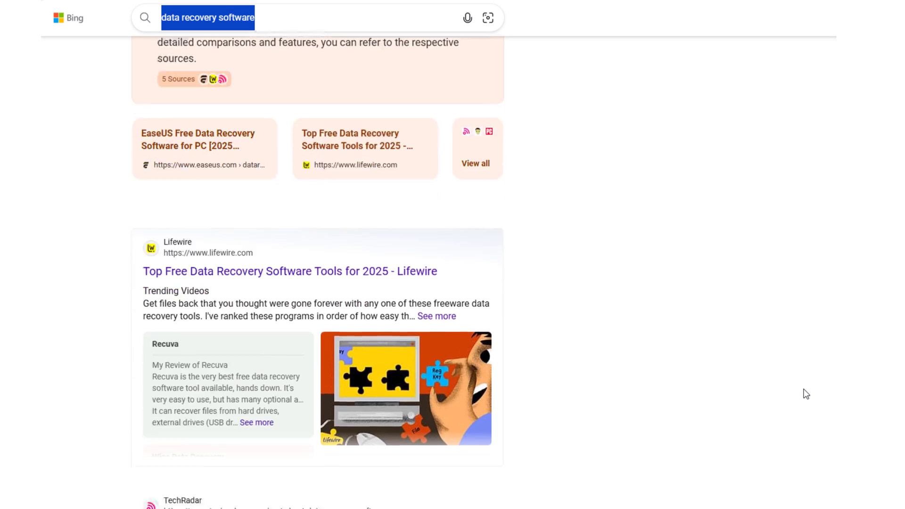
scroll(down, 3)
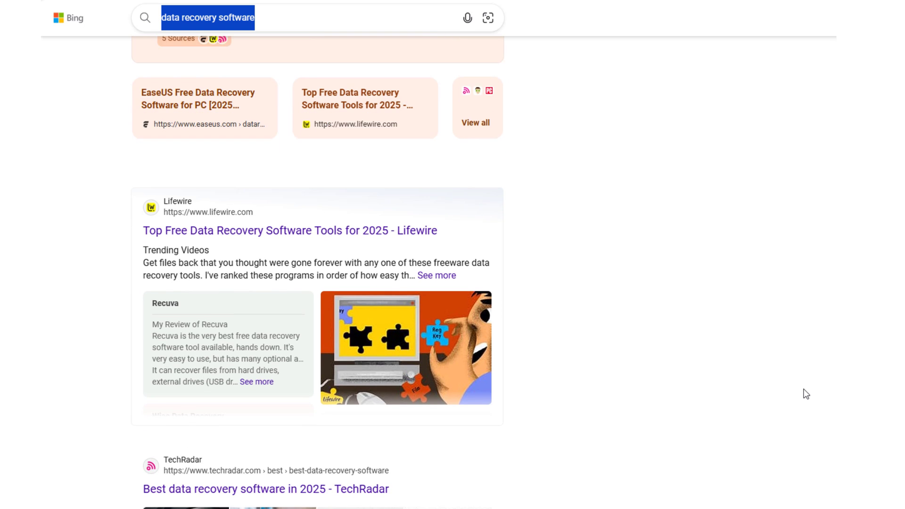
scroll(down, 3)
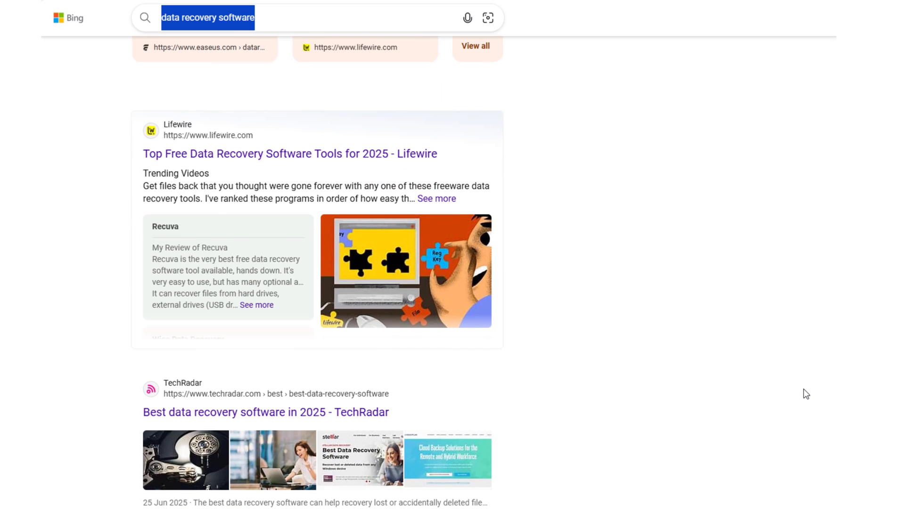
scroll(down, 3)
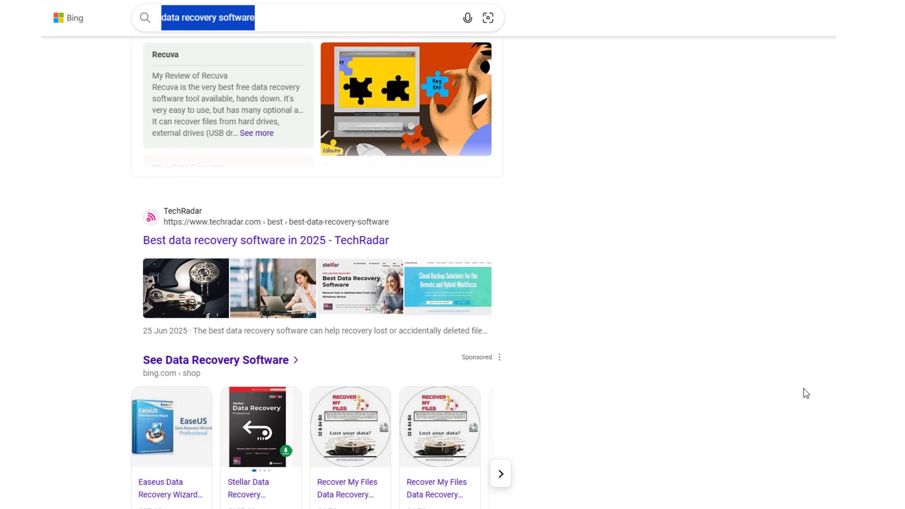
scroll(down, 3)
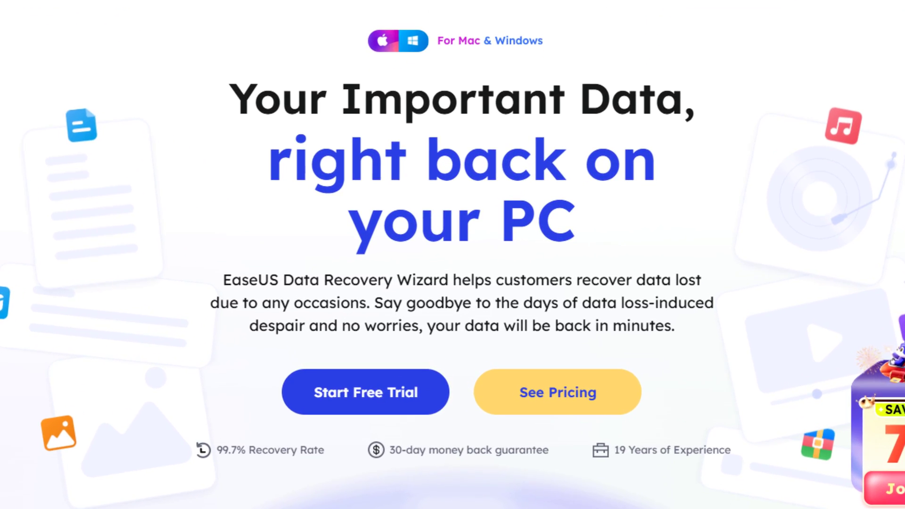
scroll(down, 3)
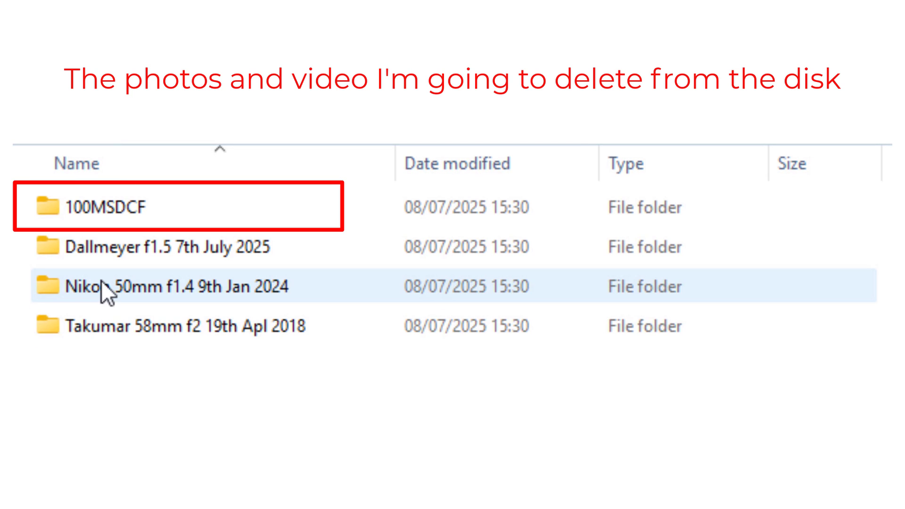
Step: Open a lens photo folder in DCIM and display its pictures as large icons
double_click(107, 206)
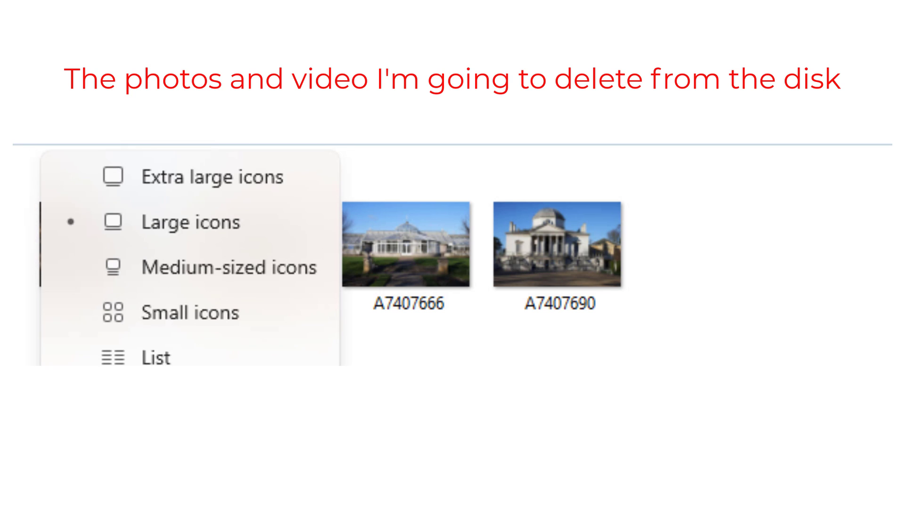
click(156, 357)
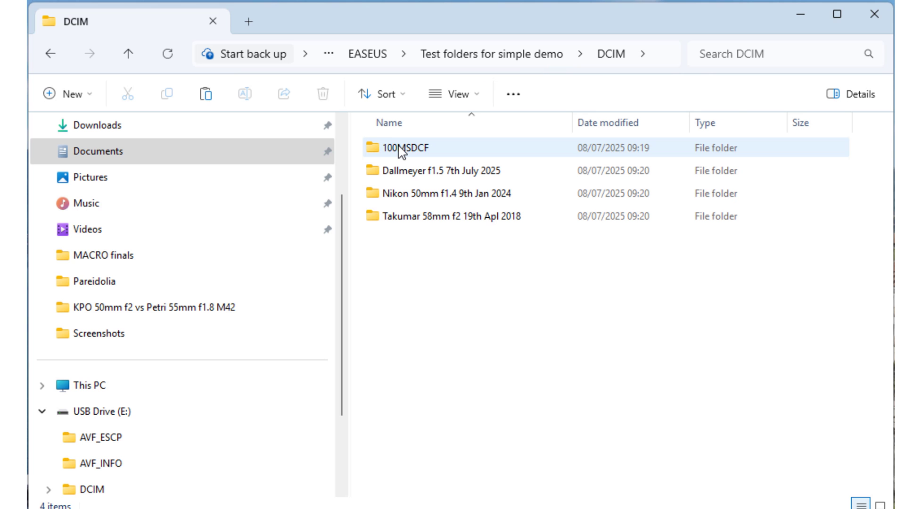
Step: Delete the 100MSDCF, Dallmeyer and Takumar folders, then the Pergear macro video in CLIP
click(439, 170)
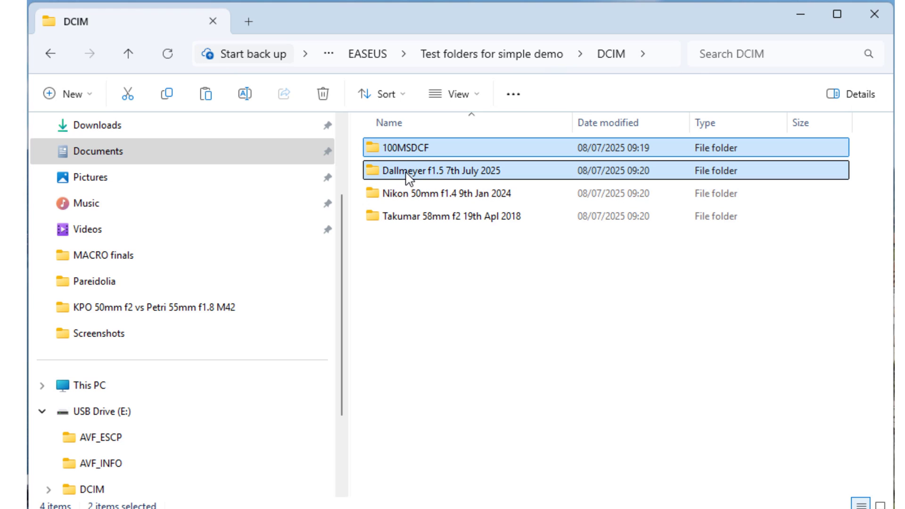
click(322, 94)
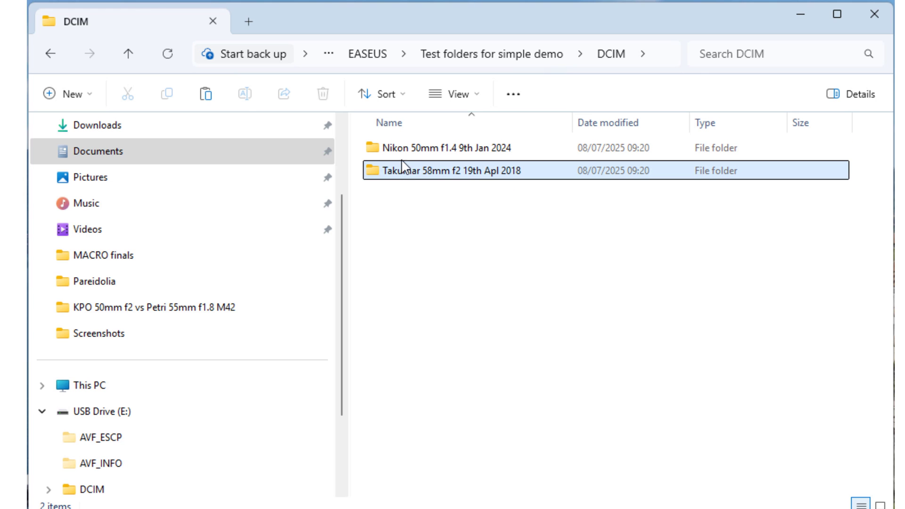
right_click(398, 170)
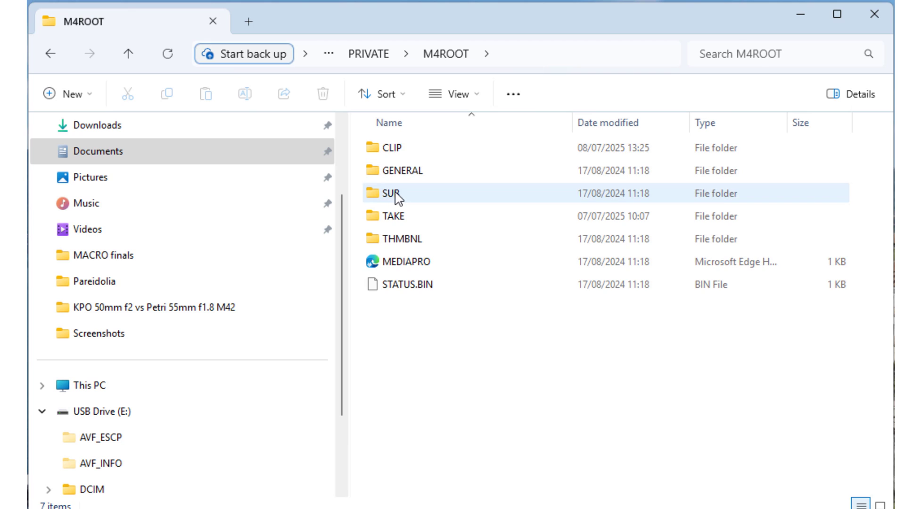
double_click(393, 148)
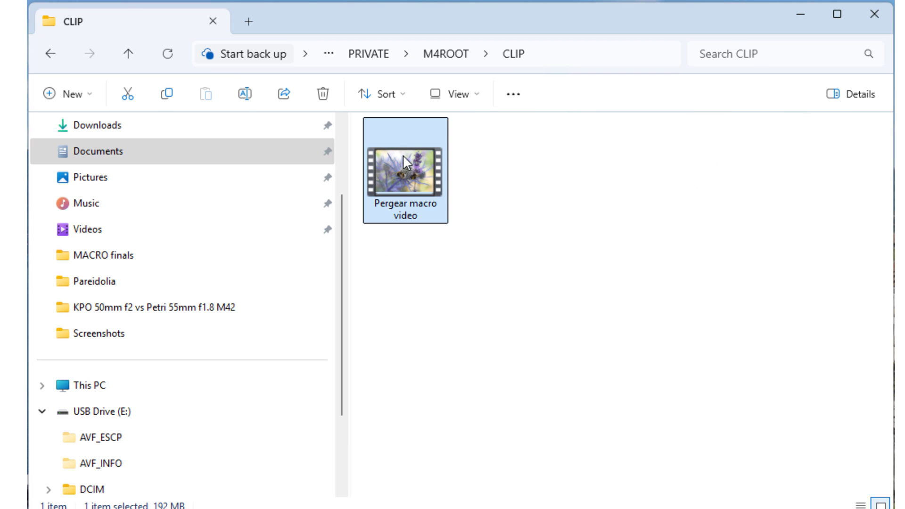
click(322, 93)
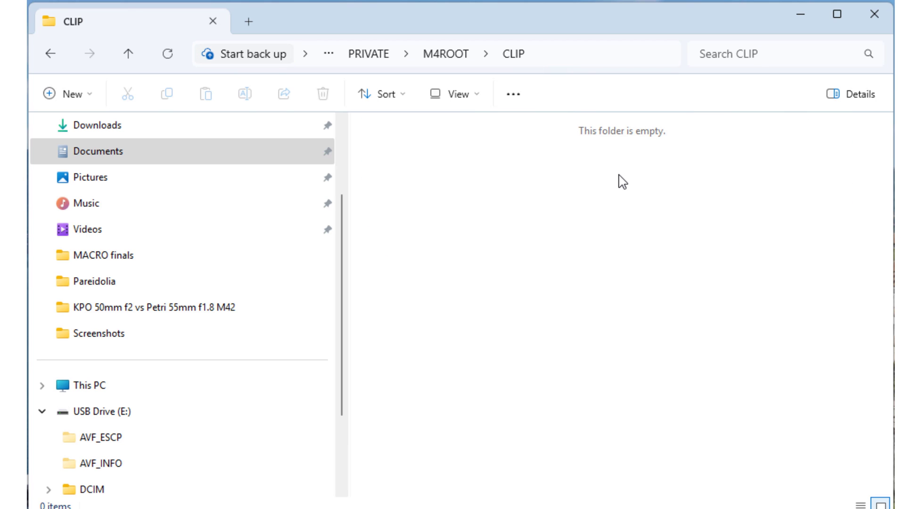
mouse_move(50, 53)
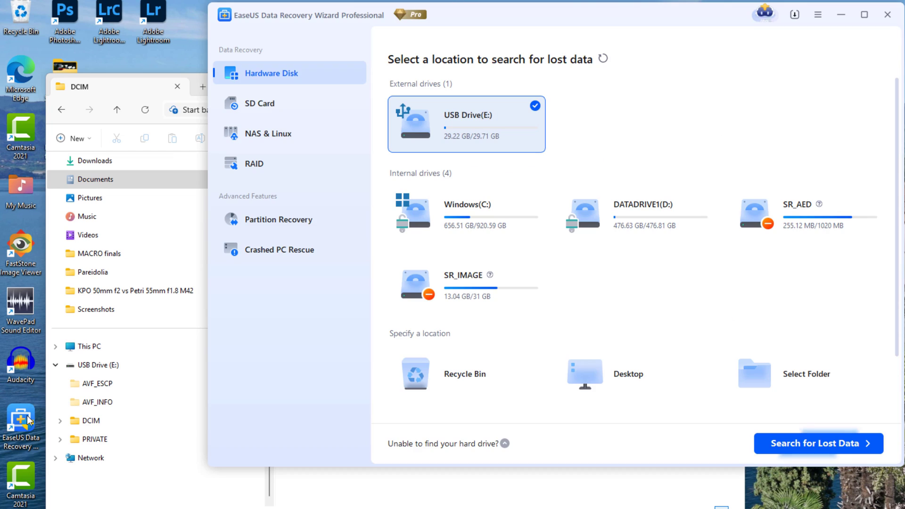
mouse_move(606, 226)
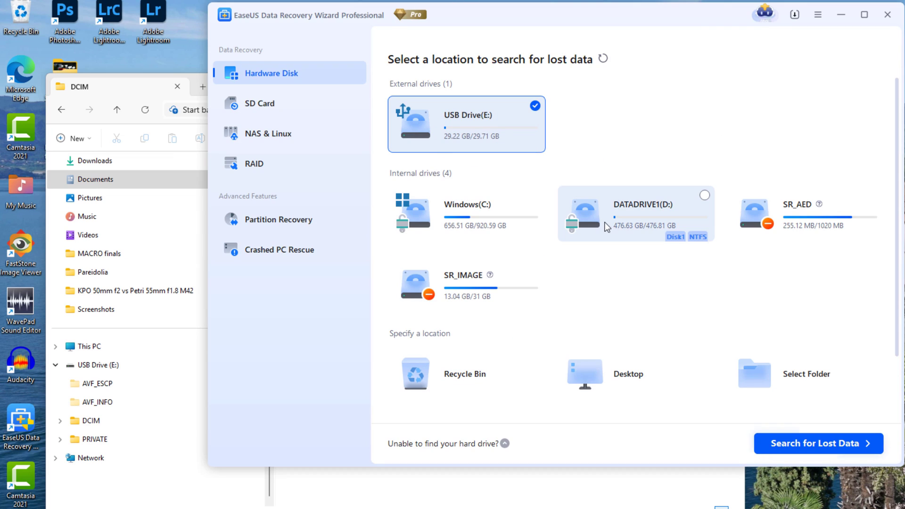
mouse_move(607, 377)
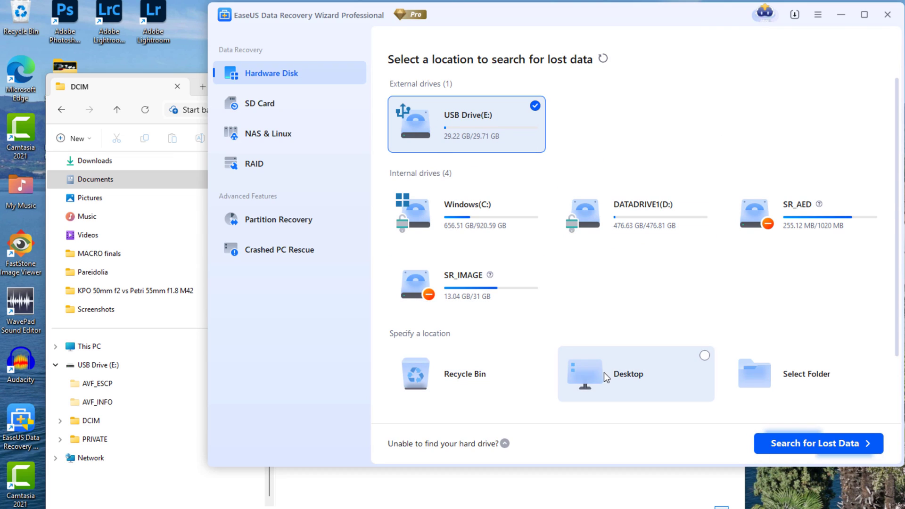
mouse_move(457, 121)
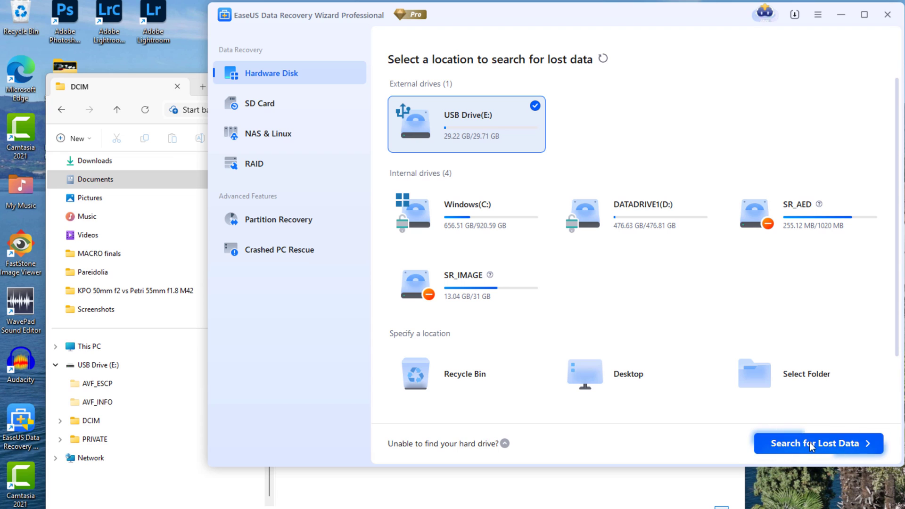
Step: Start a lost-data scan of USB Drive (E:)
click(818, 443)
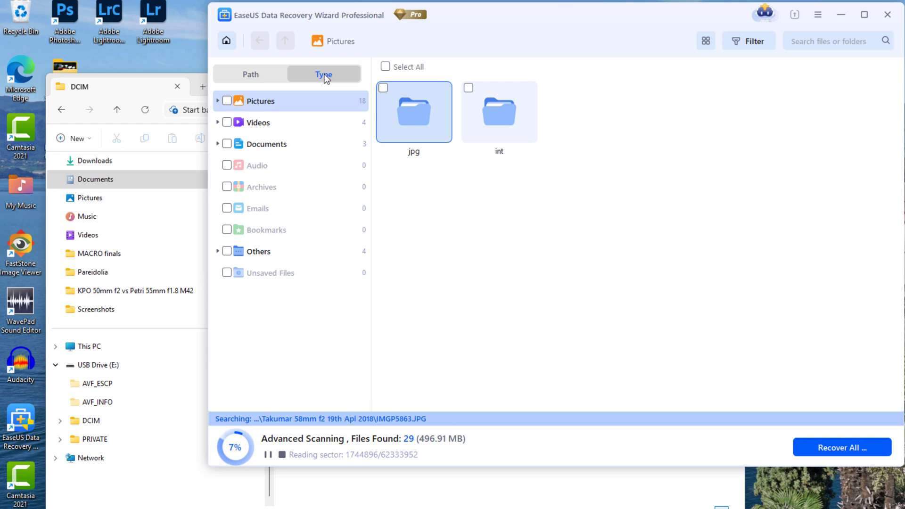
Step: View the found jpg pictures by type, then open a subfolder under Videos
double_click(413, 112)
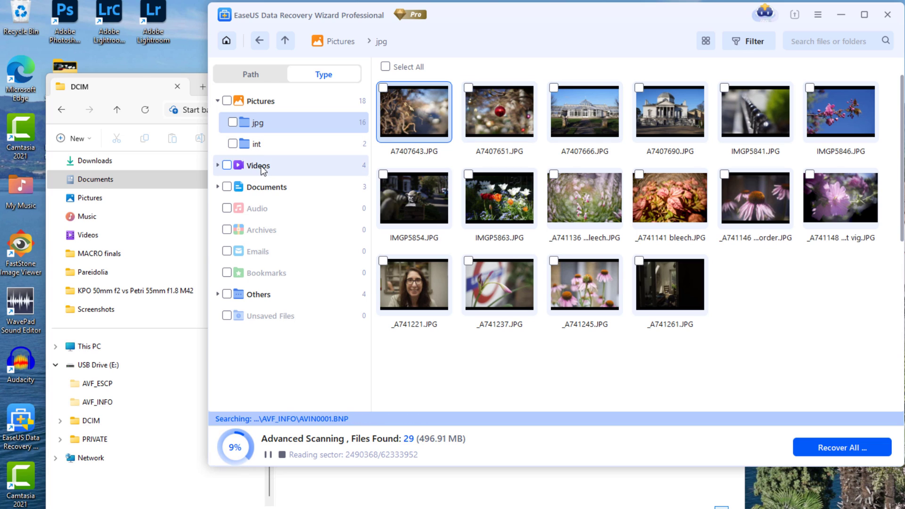
click(258, 165)
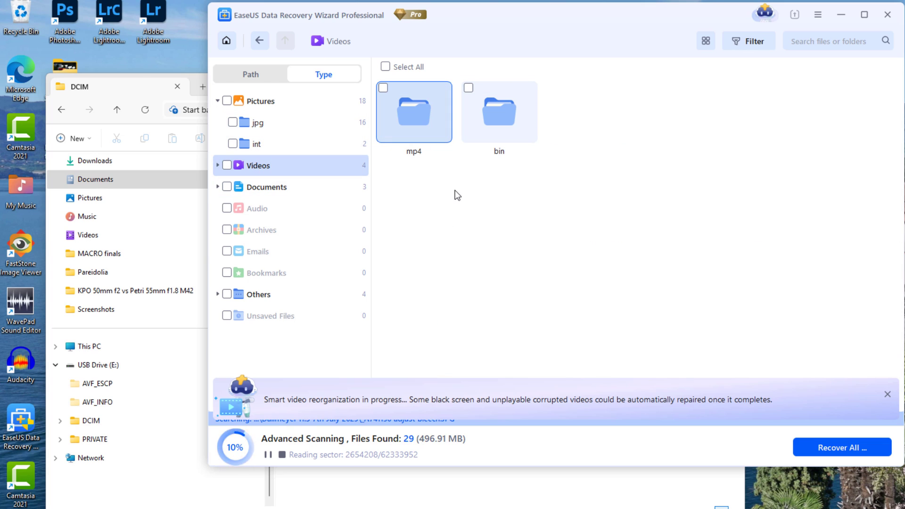
double_click(413, 112)
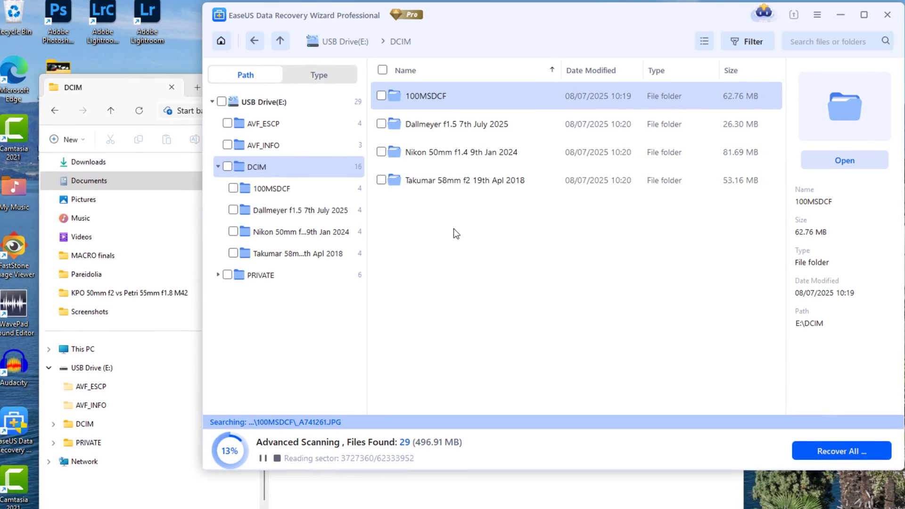
Step: In Path view, open 100MSDCF, then the Nikon 50mm f1.4 9th Jan 2024 folder to preview photos
double_click(425, 95)
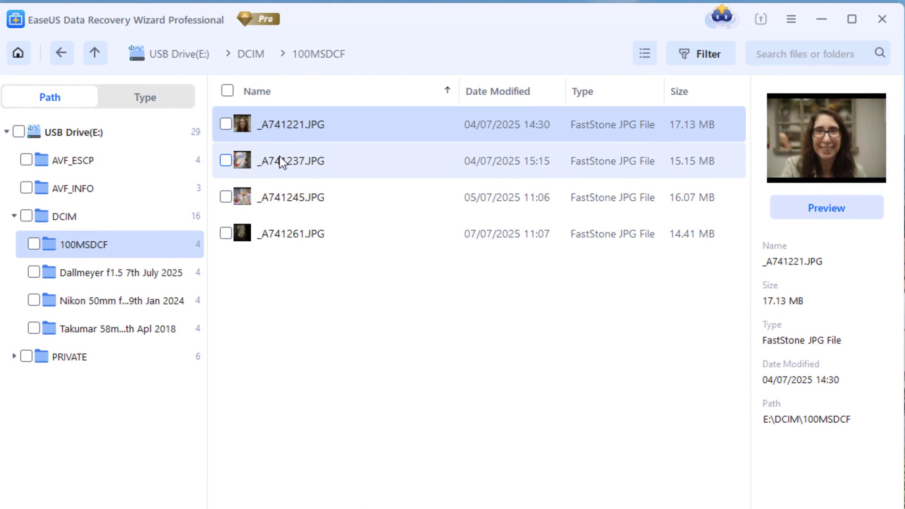
click(291, 234)
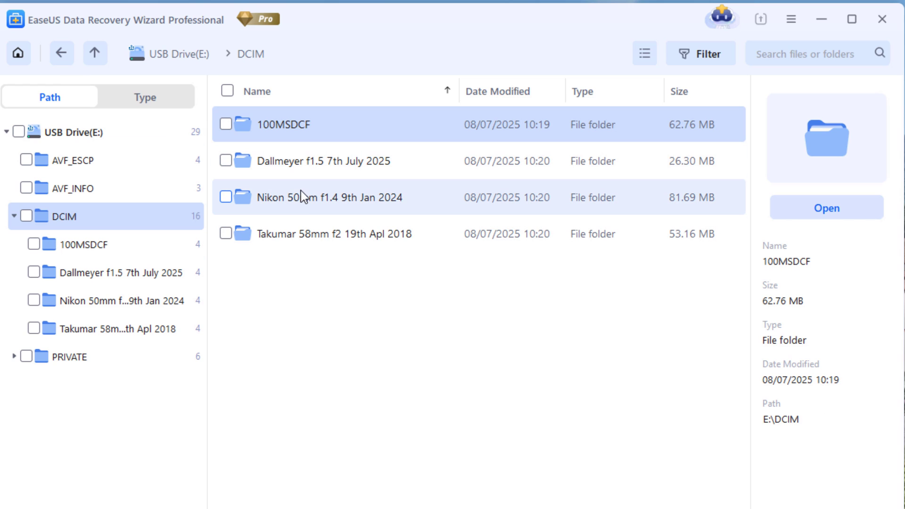
double_click(330, 197)
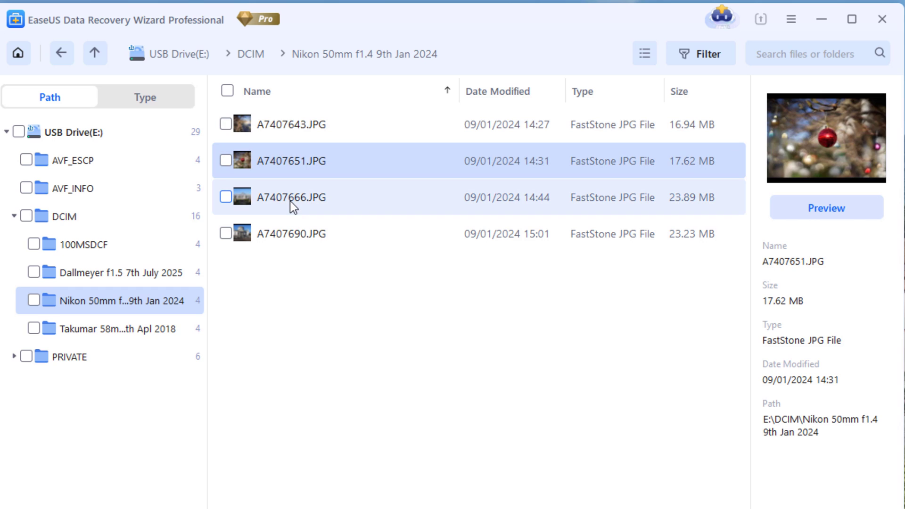
click(292, 234)
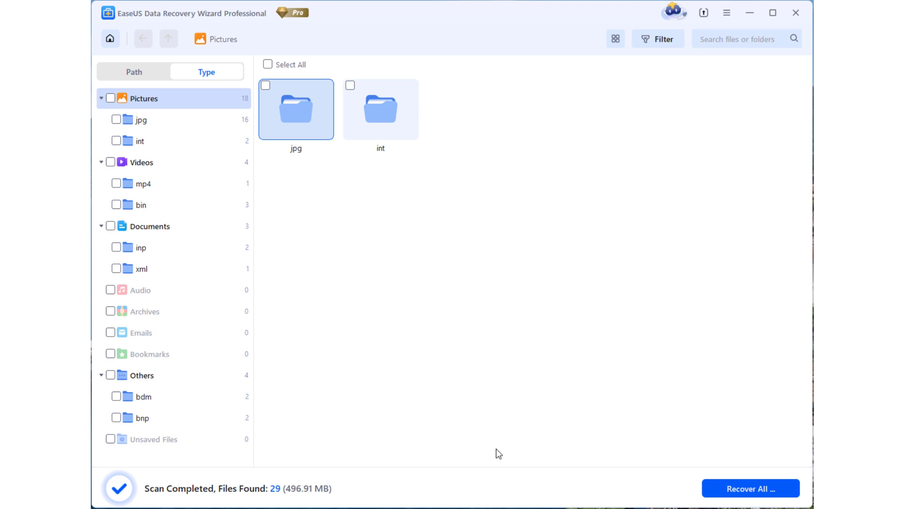
mouse_move(267, 476)
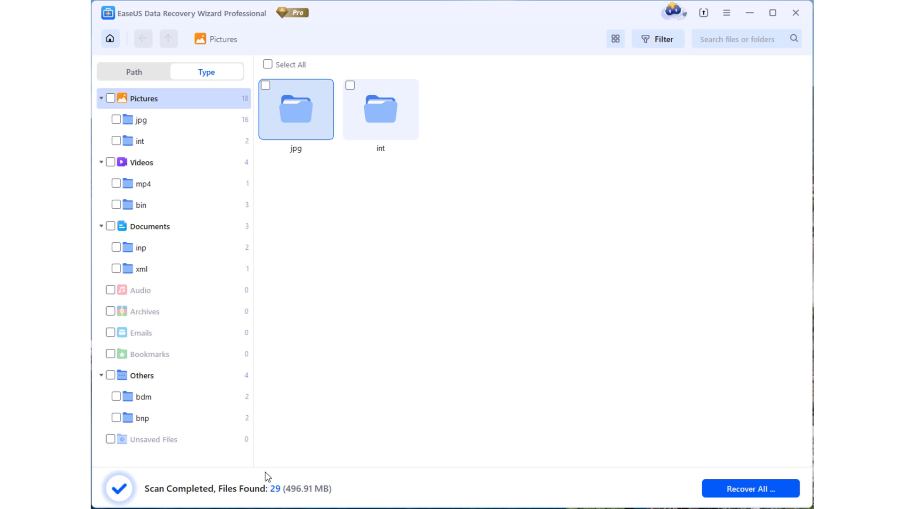
mouse_move(343, 233)
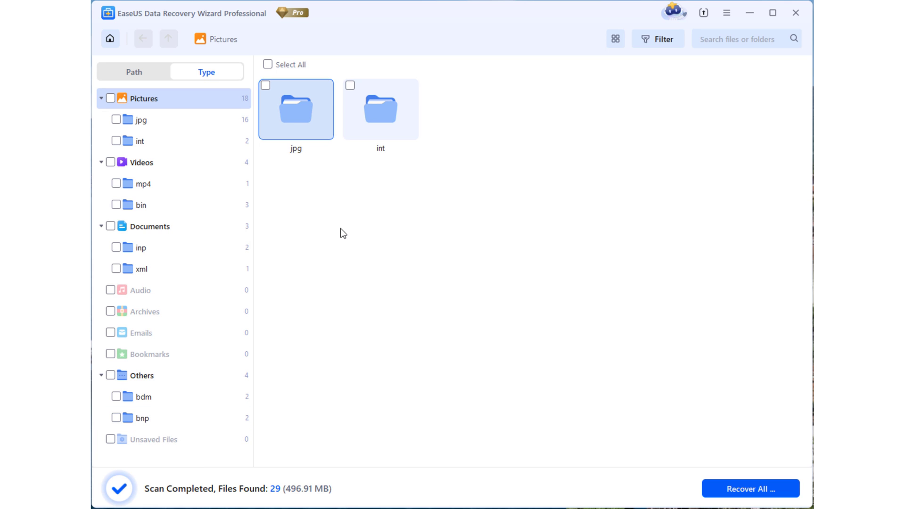
Step: Open the jpg category to see all 16 recovered photo thumbnails
double_click(295, 109)
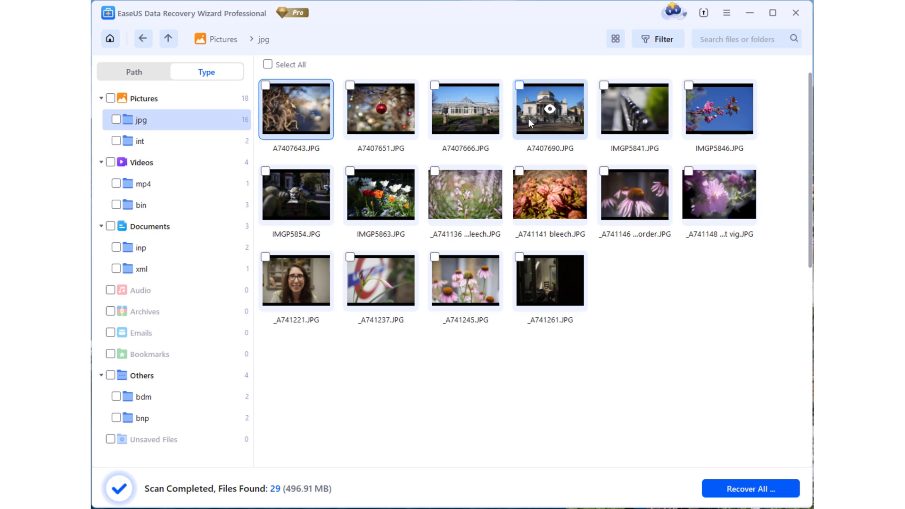
mouse_move(549, 193)
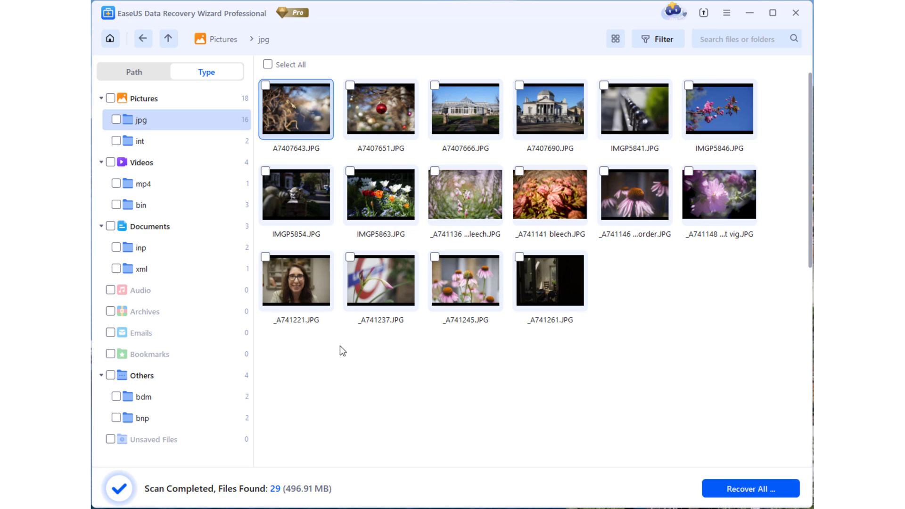
mouse_move(141, 183)
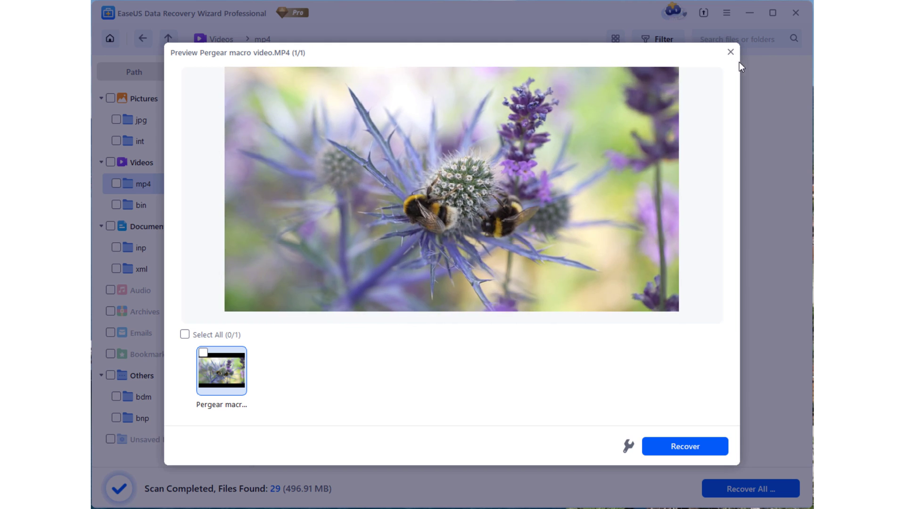
mouse_move(731, 52)
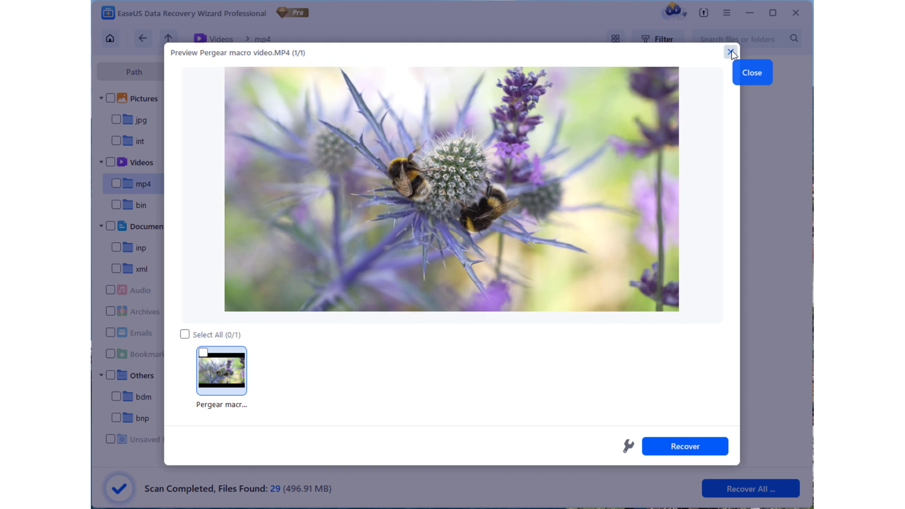
Step: Recover all 29 files to Seagate Portable Drive (F:) and open the recovered folder
click(731, 52)
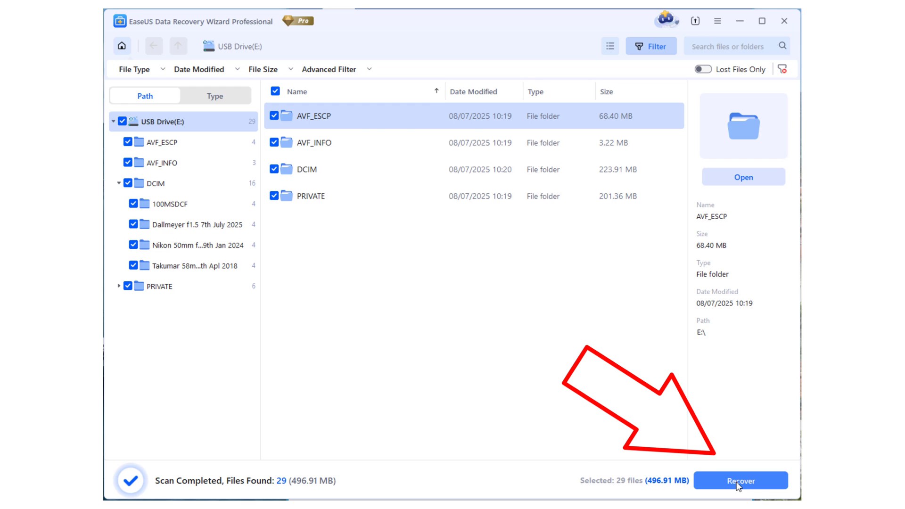
click(741, 480)
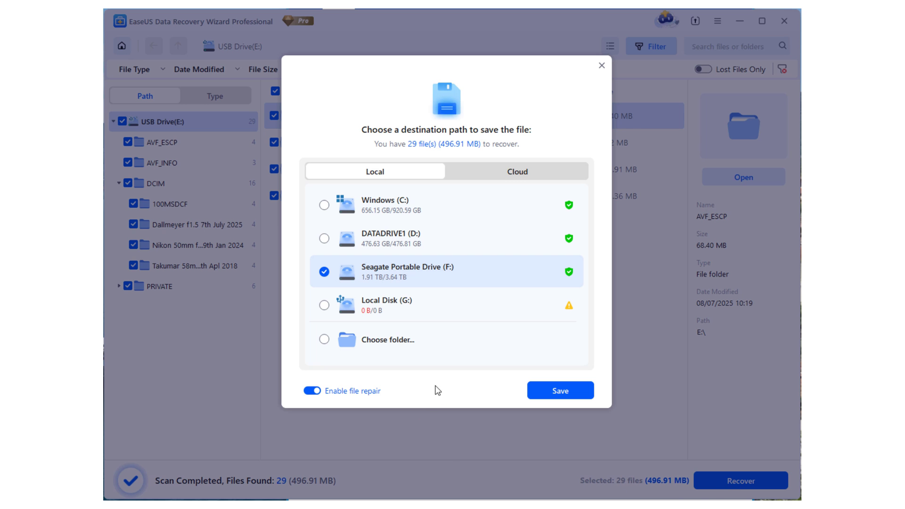
click(560, 390)
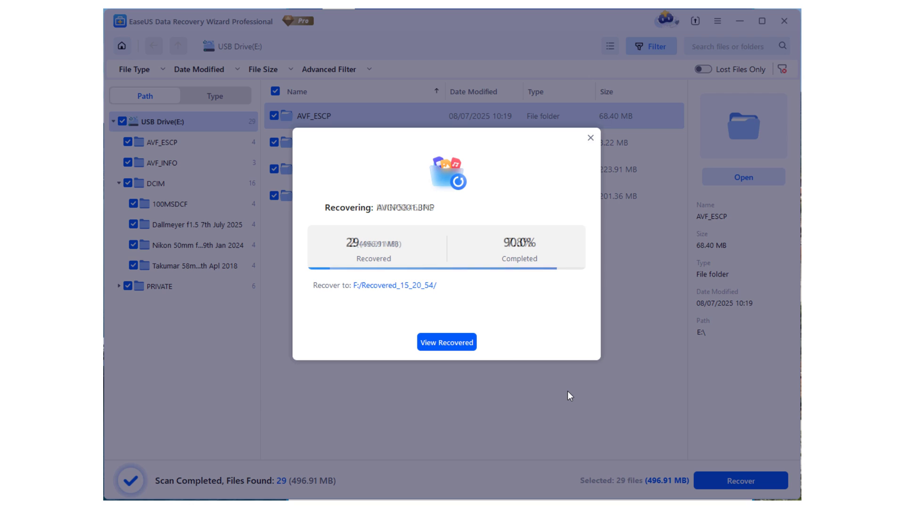
click(447, 342)
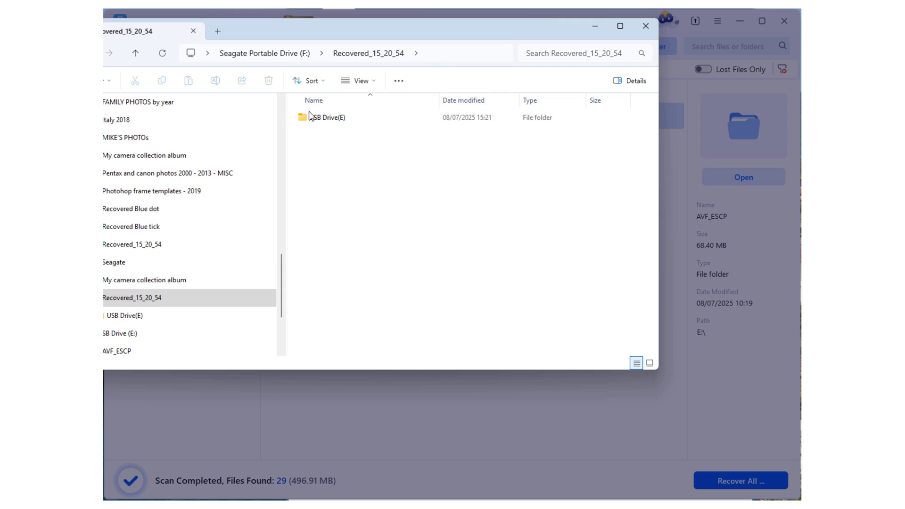
Step: Open the recovered USB Drive(E) folder and its DCIM folder
double_click(327, 117)
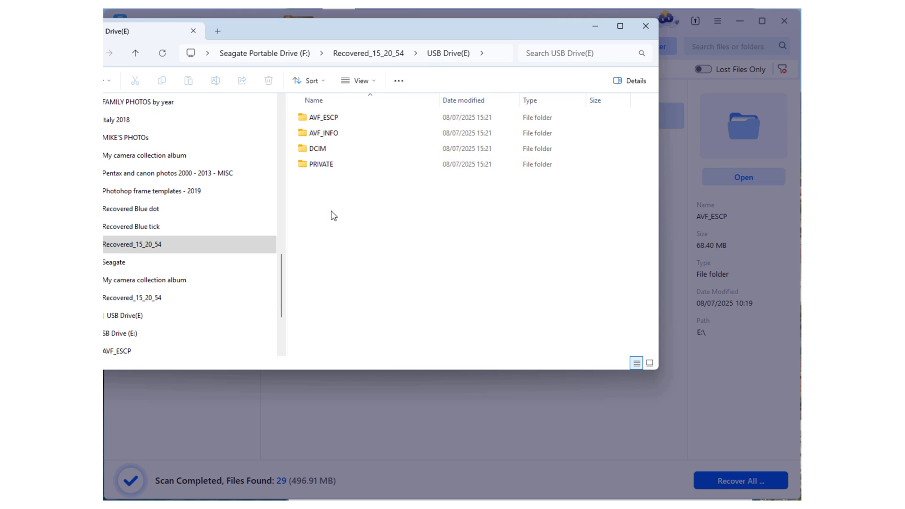
click(317, 148)
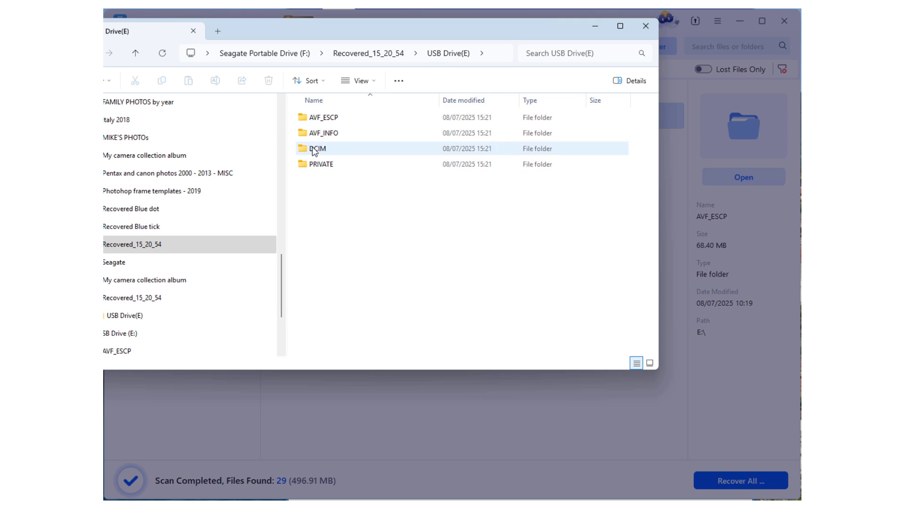
double_click(317, 149)
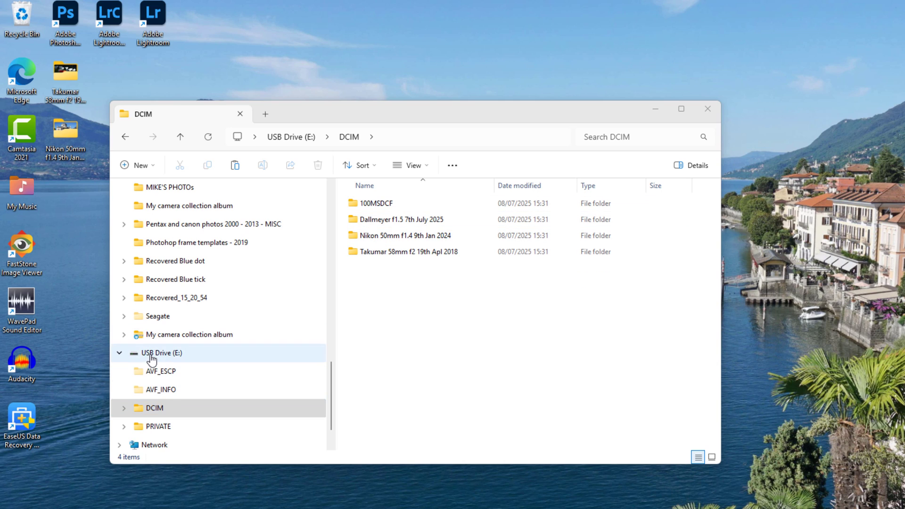
Step: Format USB Drive (E:), confirm it is empty, and relaunch EaseUS Data Recovery Wizard
right_click(161, 353)
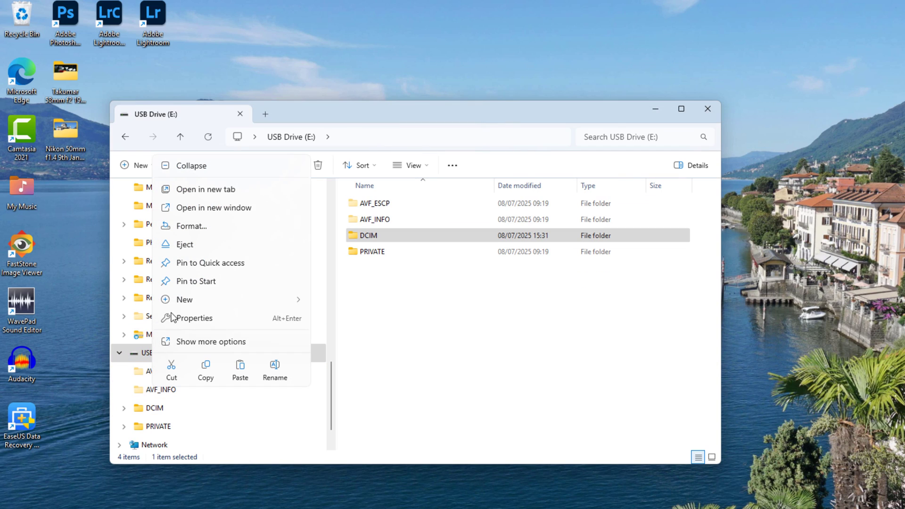
click(191, 226)
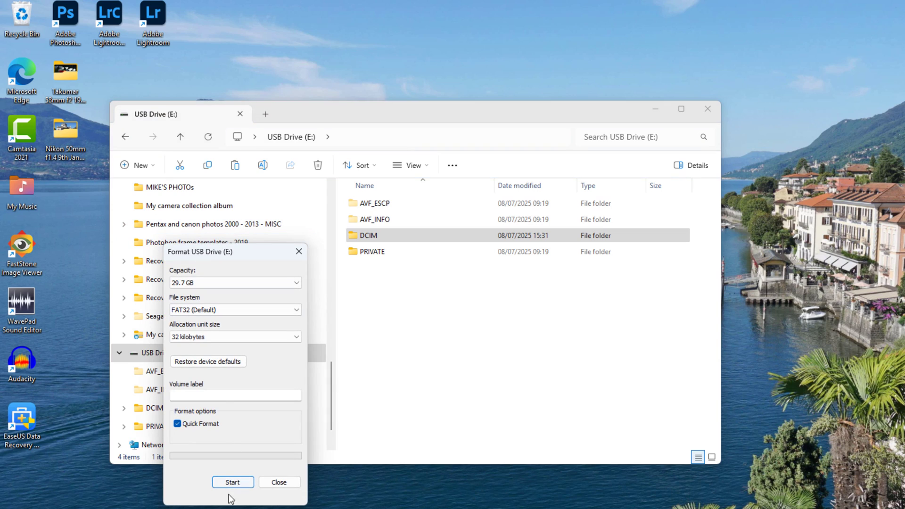
click(232, 482)
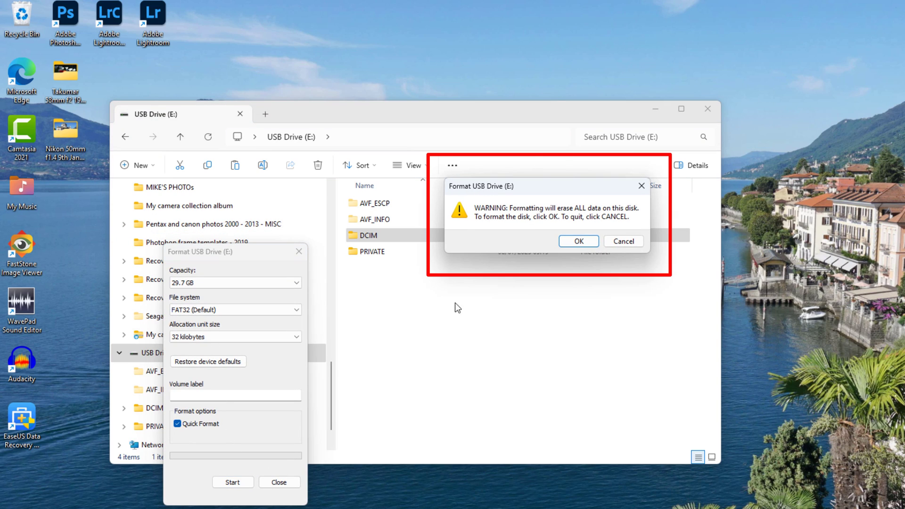
mouse_move(563, 308)
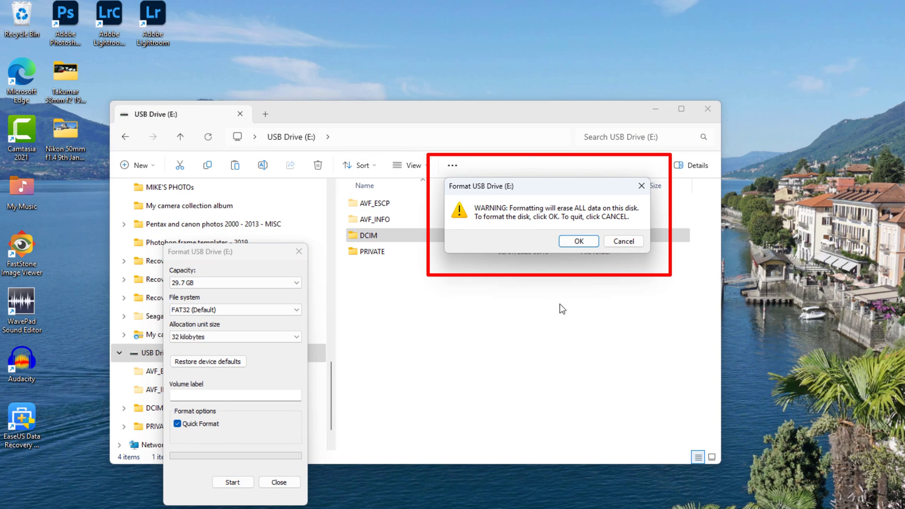
click(578, 241)
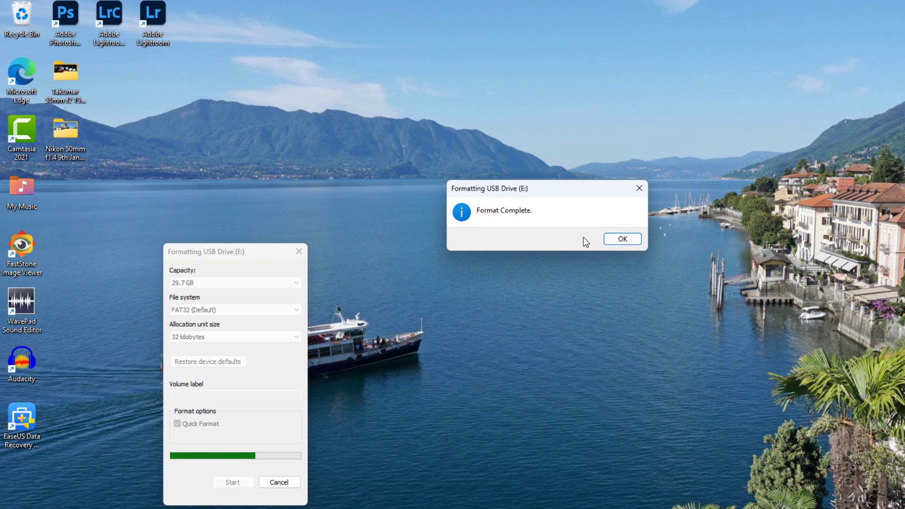
click(622, 239)
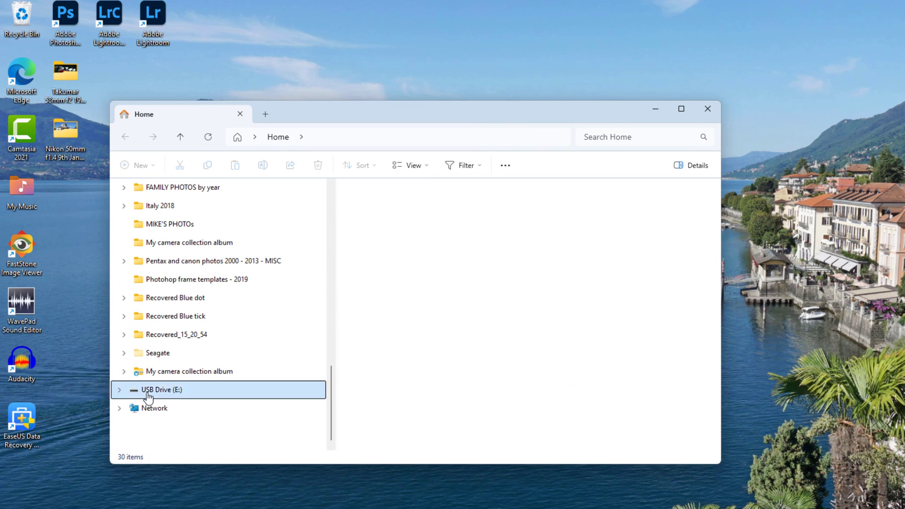
click(163, 390)
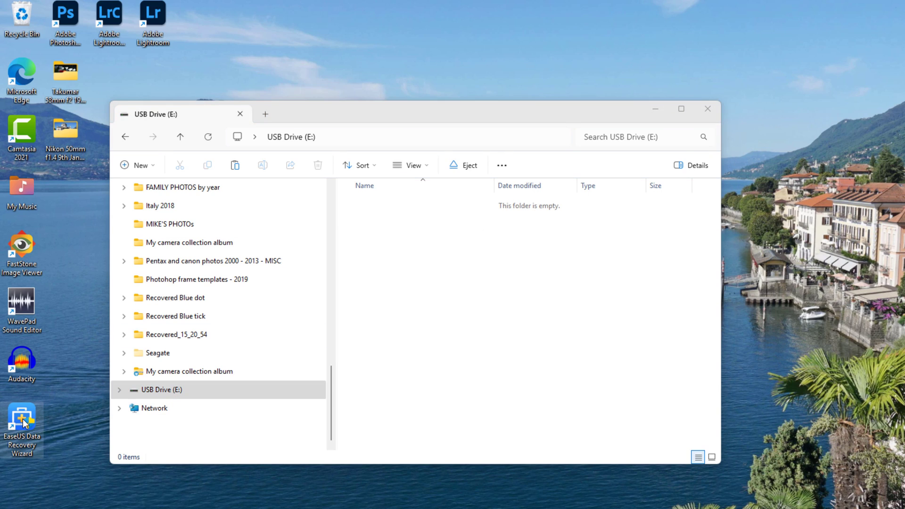
double_click(21, 424)
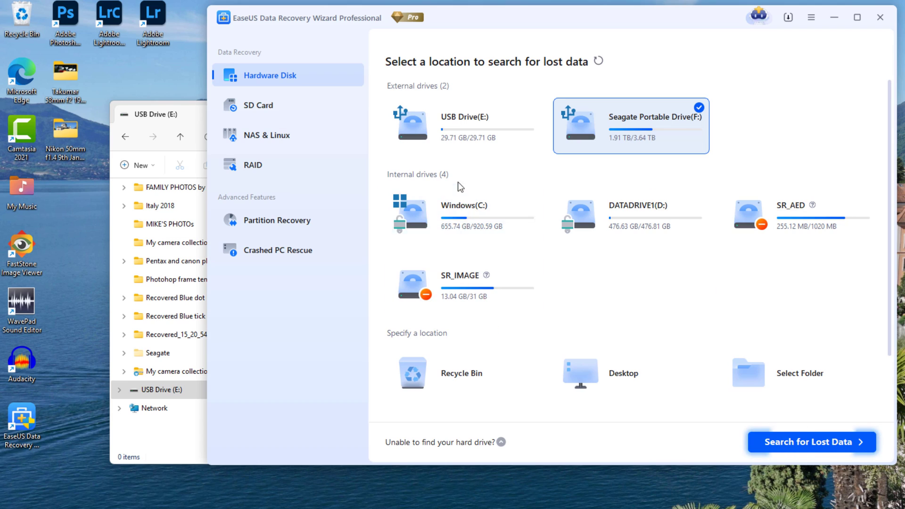
Step: Scan USB Drive E for lost data and preview the recovered mp4 videos
click(463, 126)
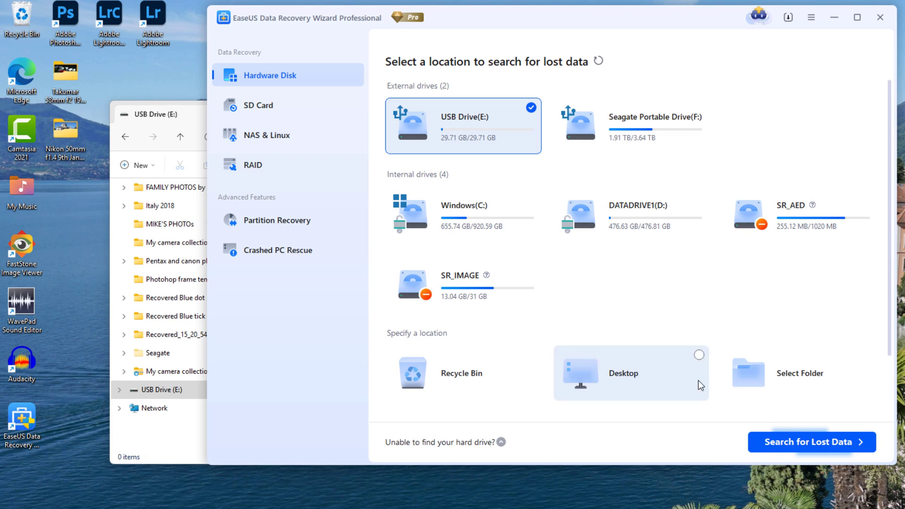
click(810, 442)
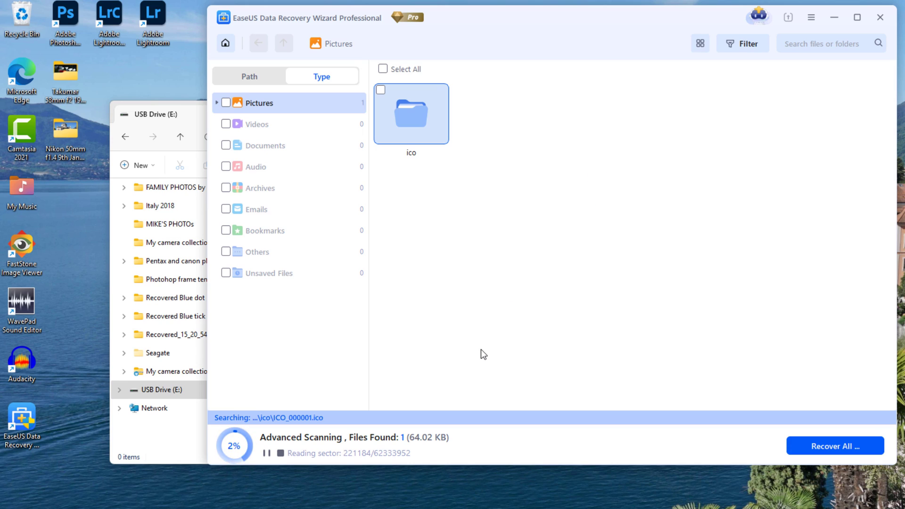
mouse_move(489, 310)
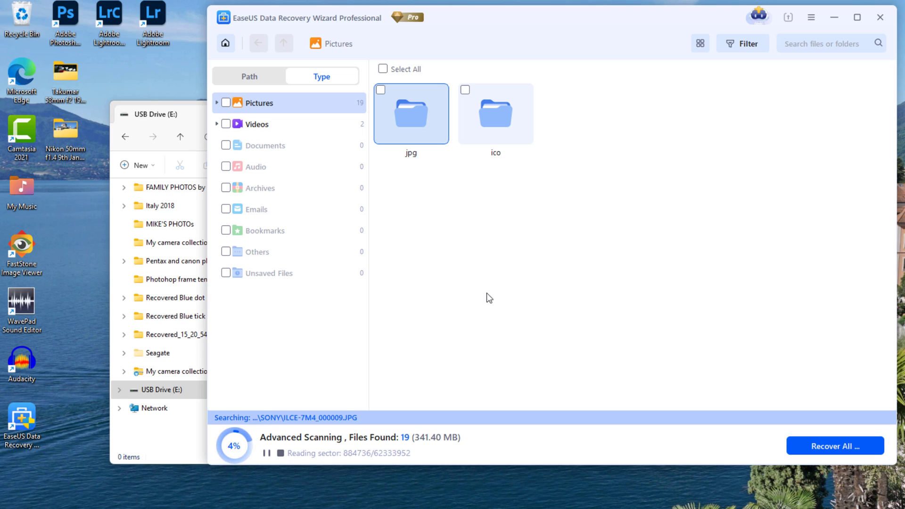
double_click(411, 113)
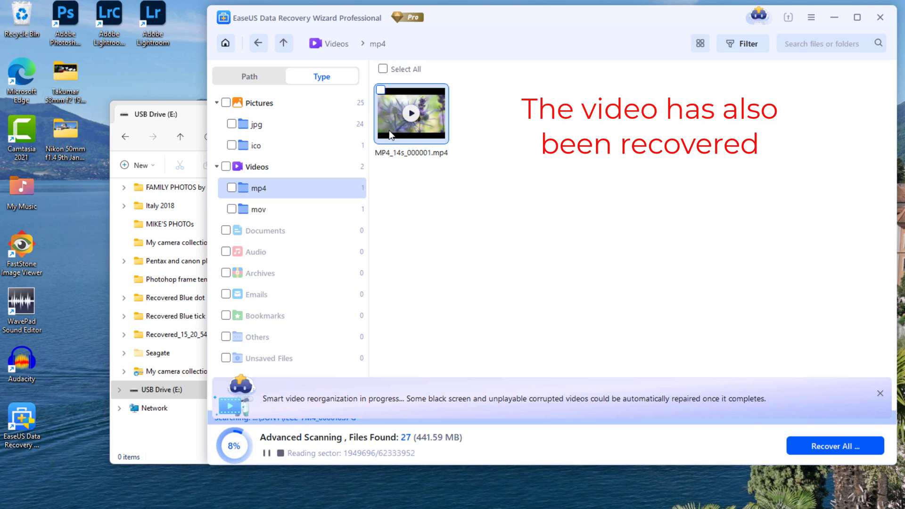
double_click(411, 112)
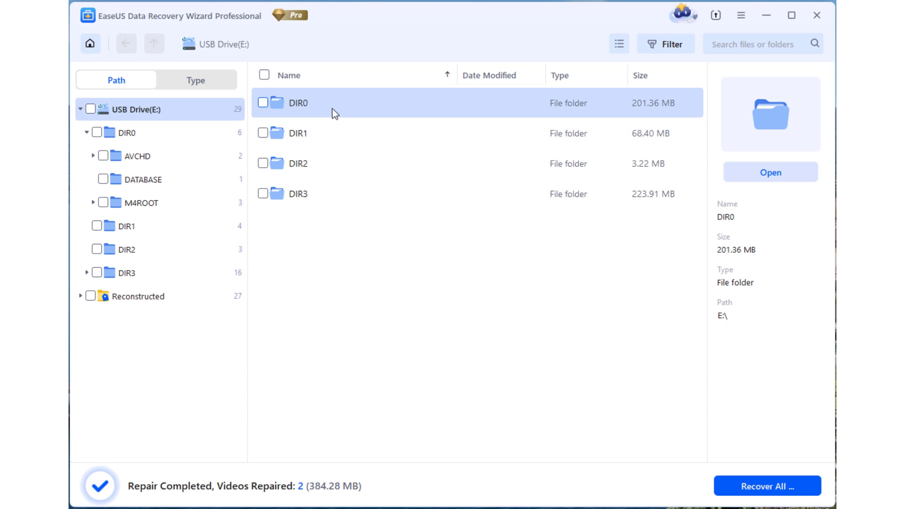
Step: Open DIR3, browse into the SONY photos, then return to the jpg files
click(297, 193)
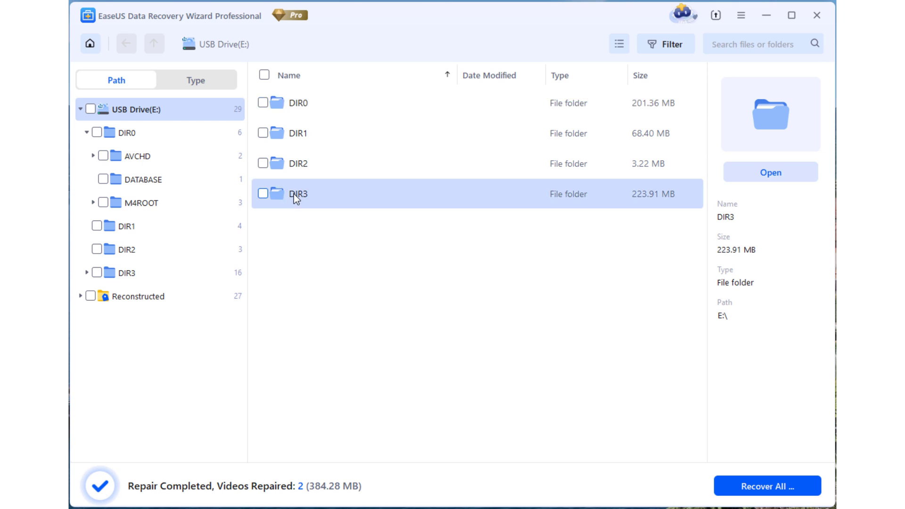
double_click(296, 193)
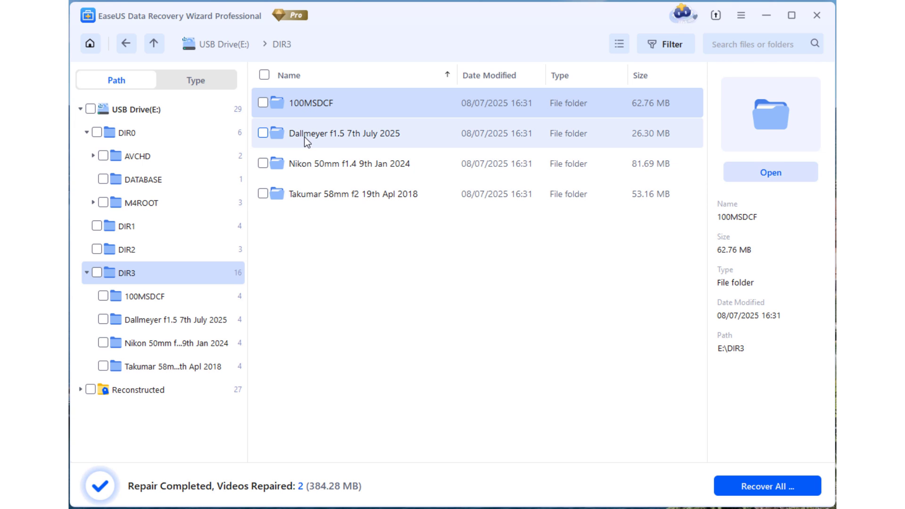
double_click(342, 134)
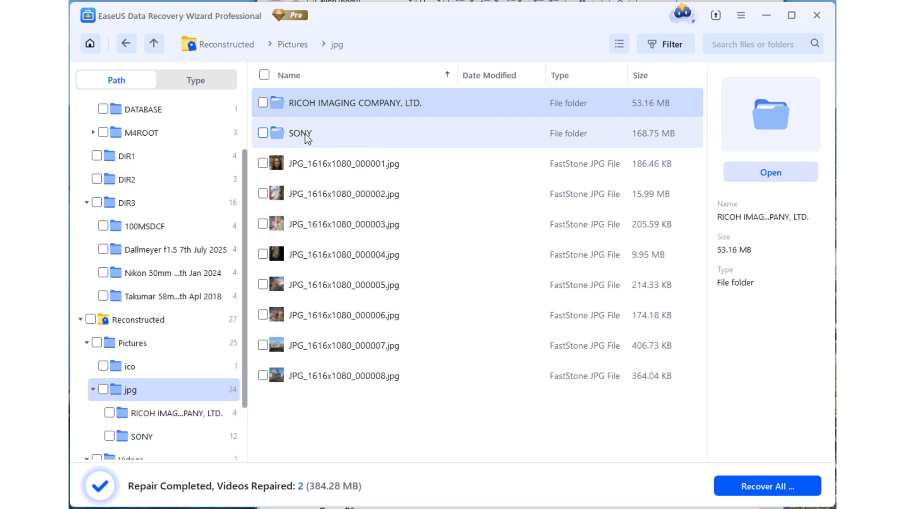
click(299, 133)
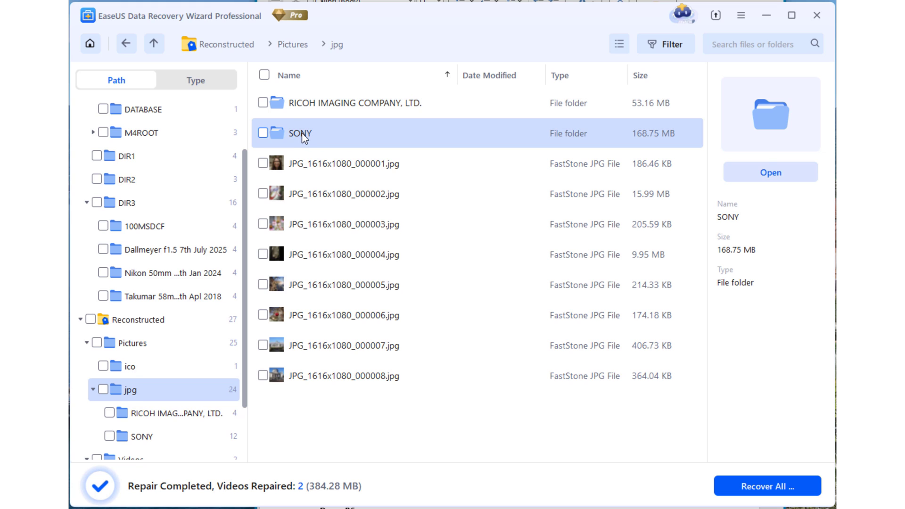
double_click(299, 134)
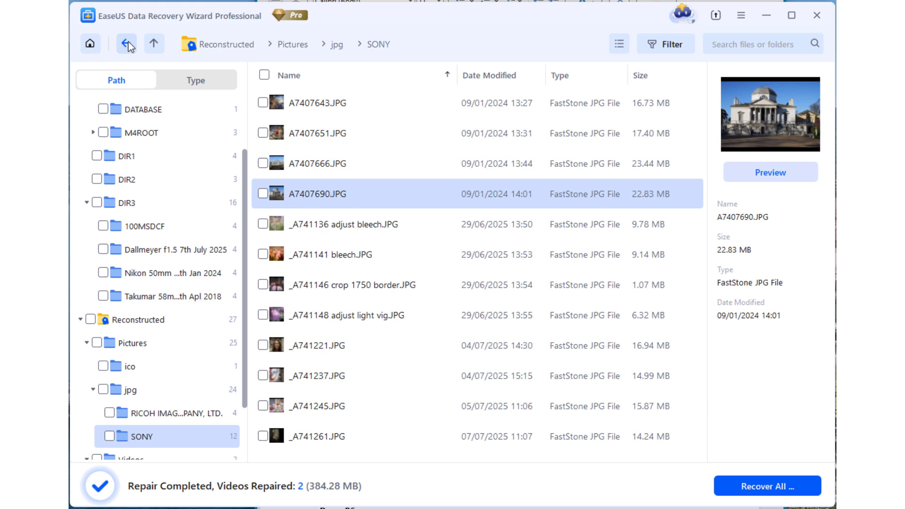
click(126, 44)
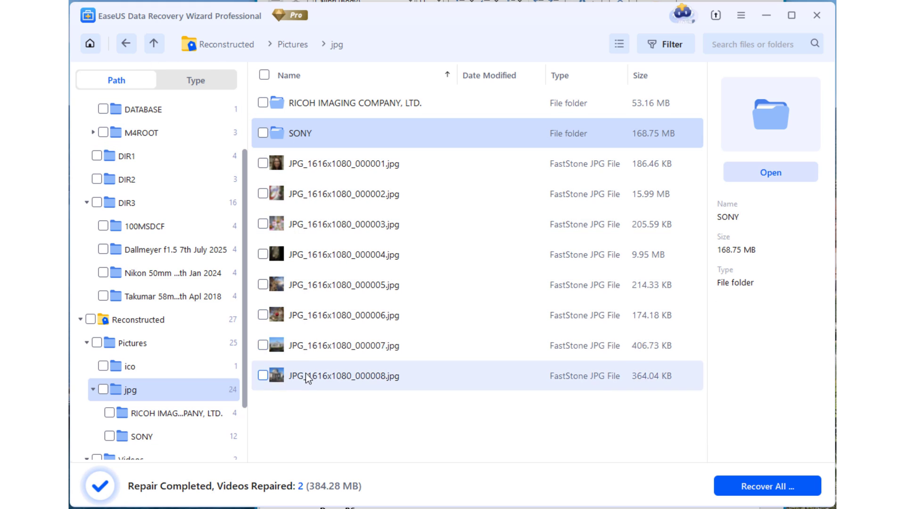
click(343, 376)
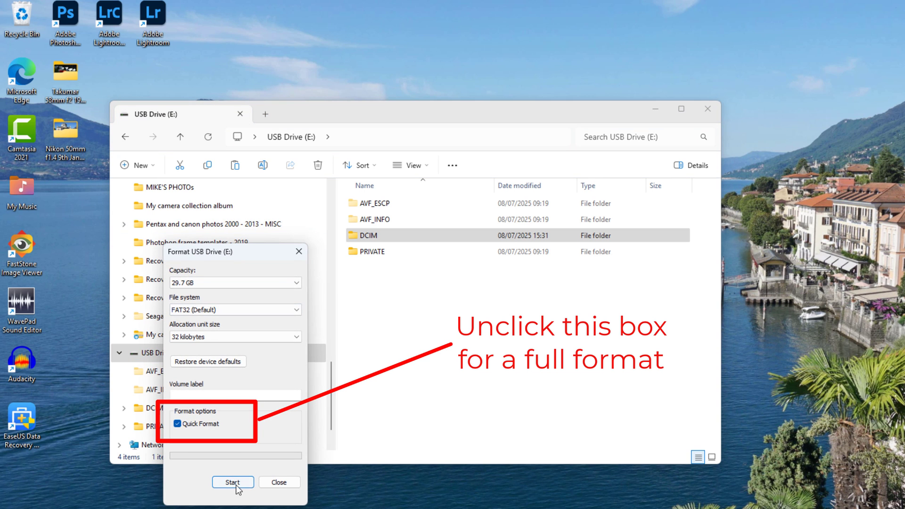
click(232, 482)
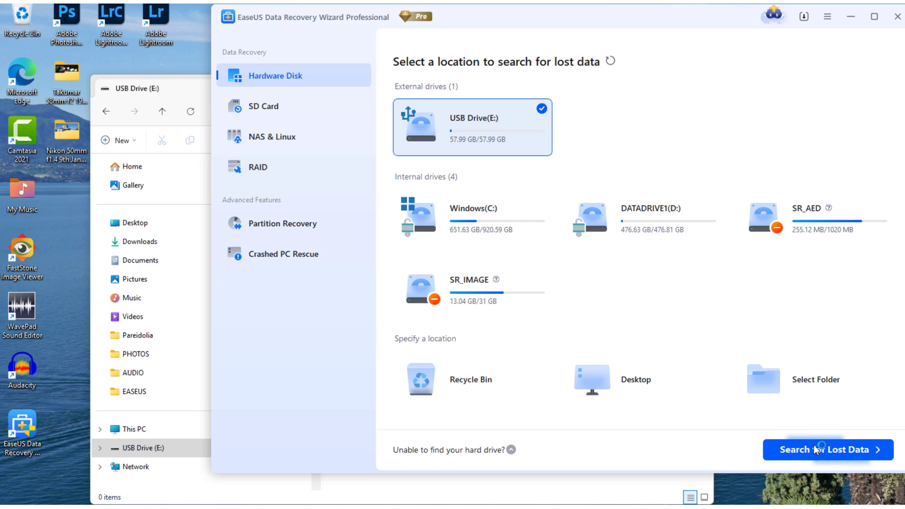
Step: Start the lost-data scan on the formatted USB Drive E
click(828, 450)
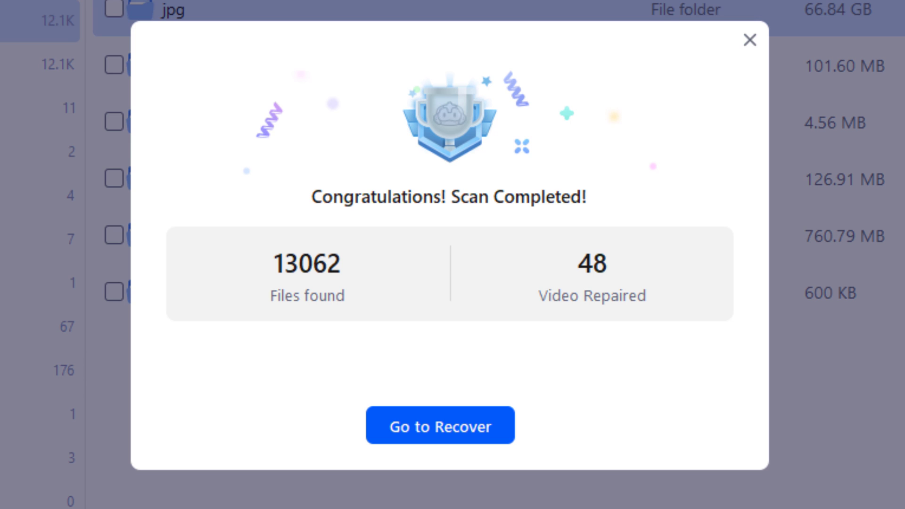
Step: Dismiss the scan summary of 13062 files and 48 repaired videos to view results
click(440, 426)
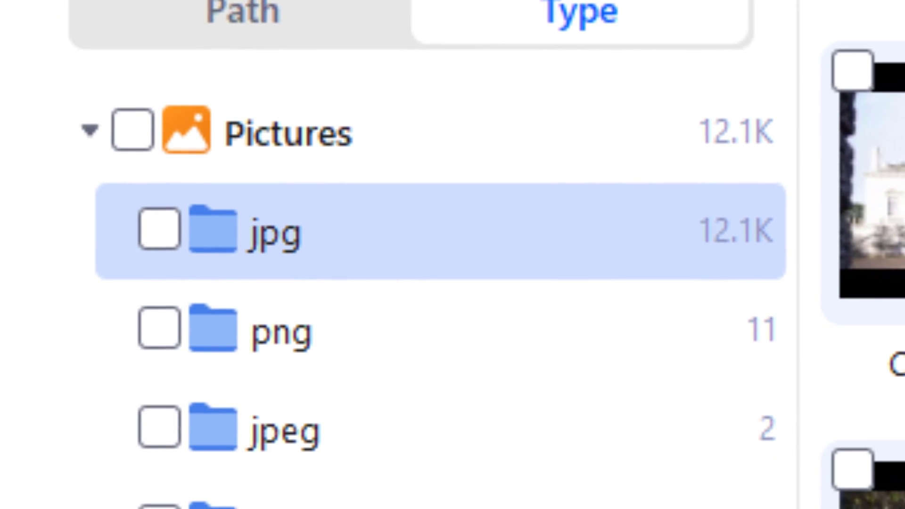
scroll(down, 3)
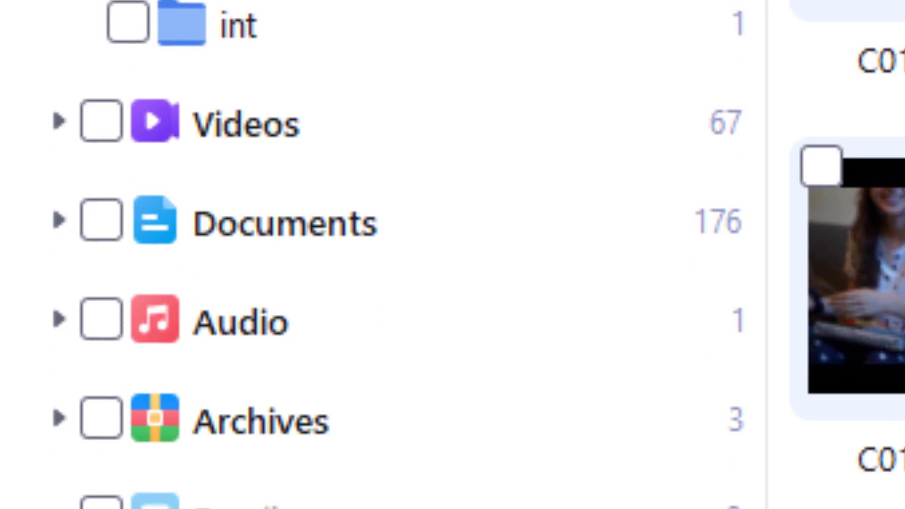
scroll(down, 3)
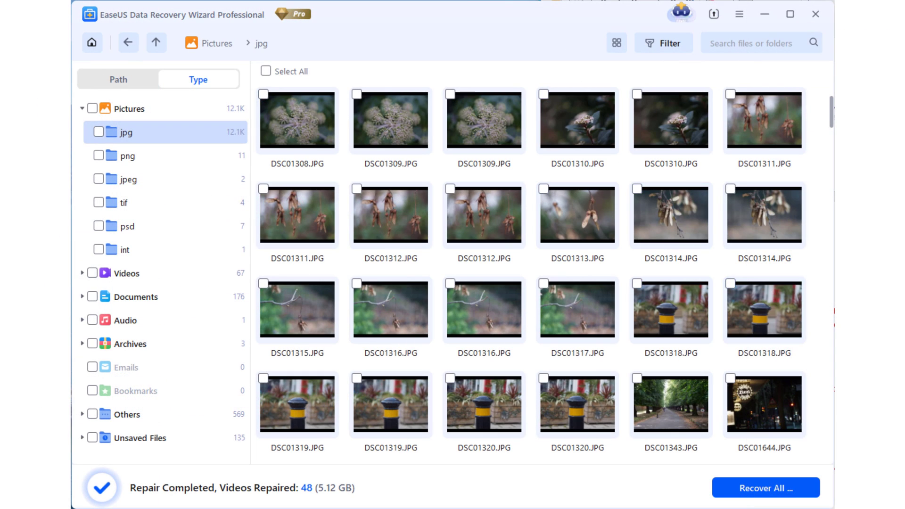
scroll(down, 3)
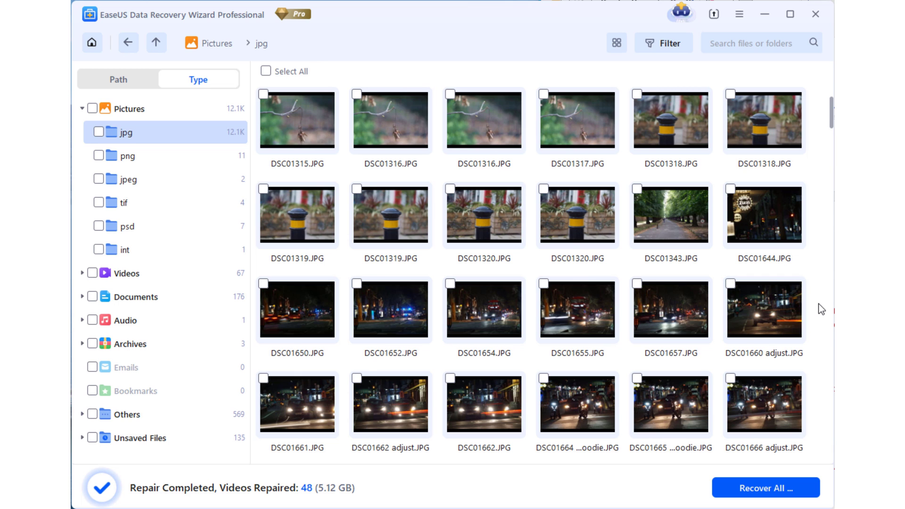
scroll(down, 3)
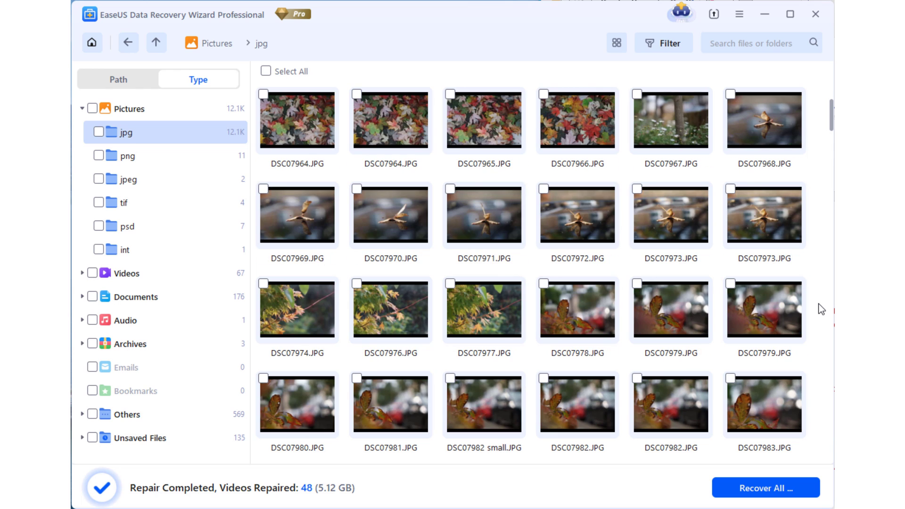
scroll(down, 3)
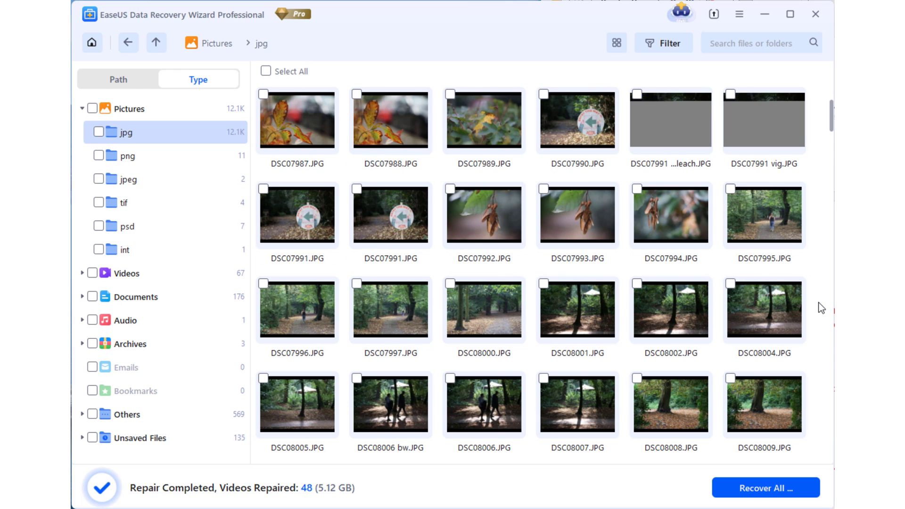
scroll(down, 3)
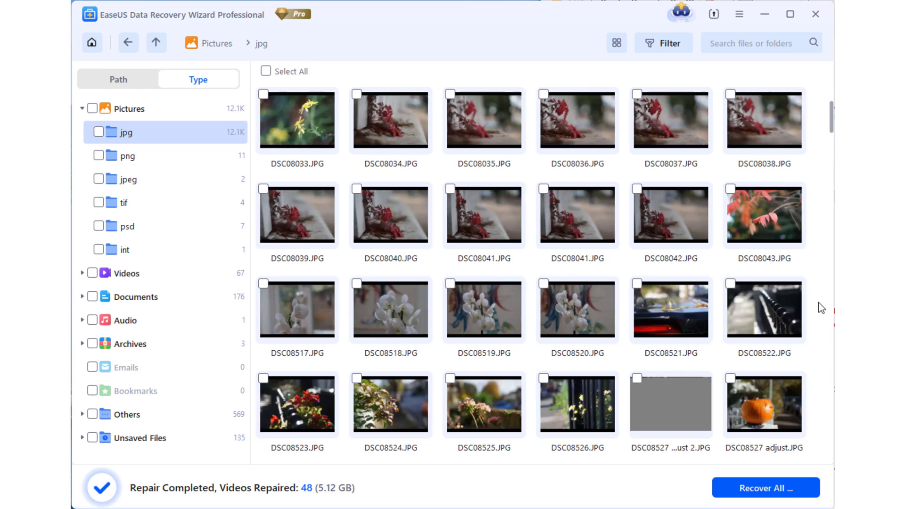
scroll(down, 3)
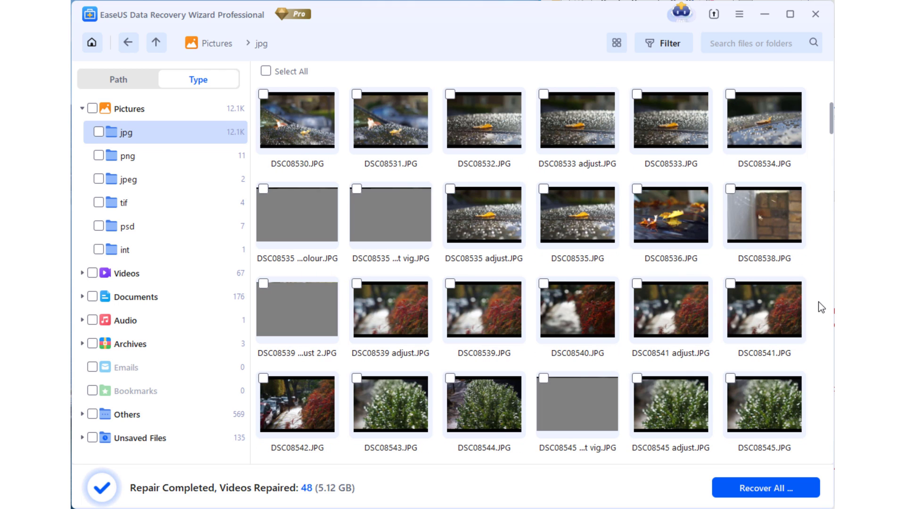
scroll(down, 3)
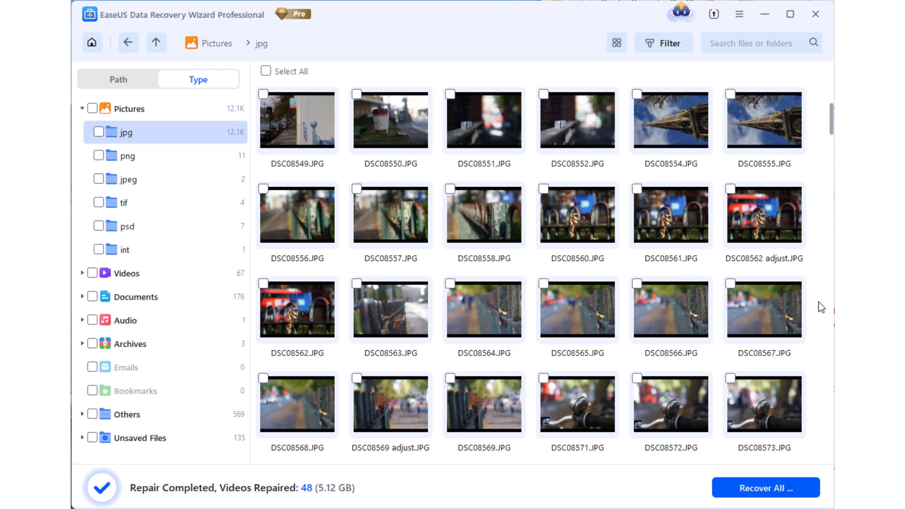
scroll(down, 3)
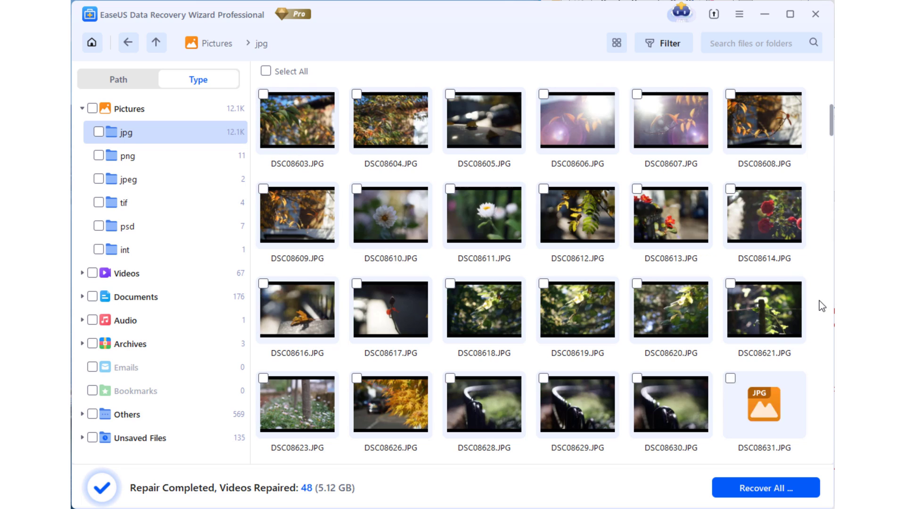
scroll(down, 3)
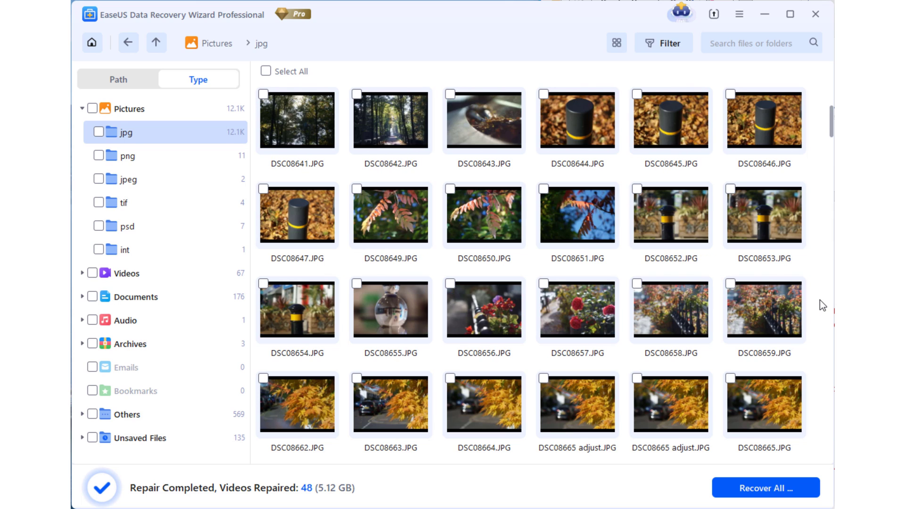
scroll(down, 3)
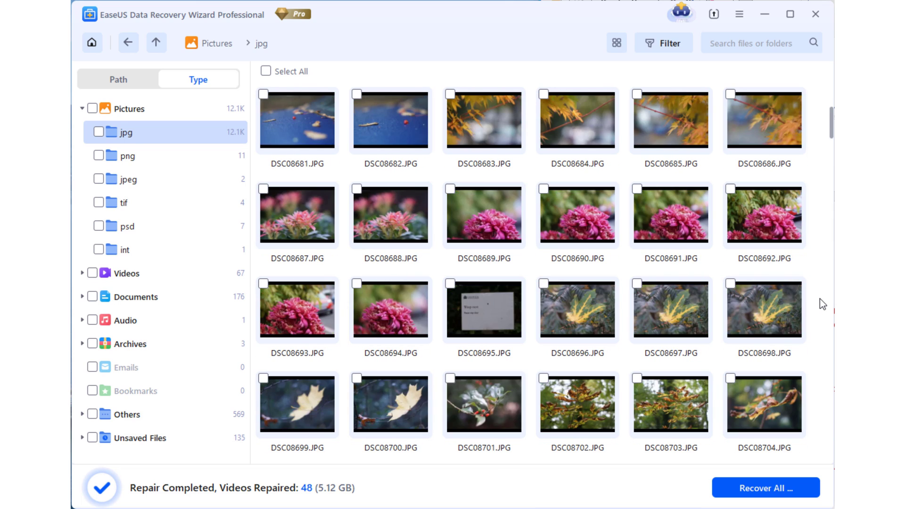
scroll(down, 3)
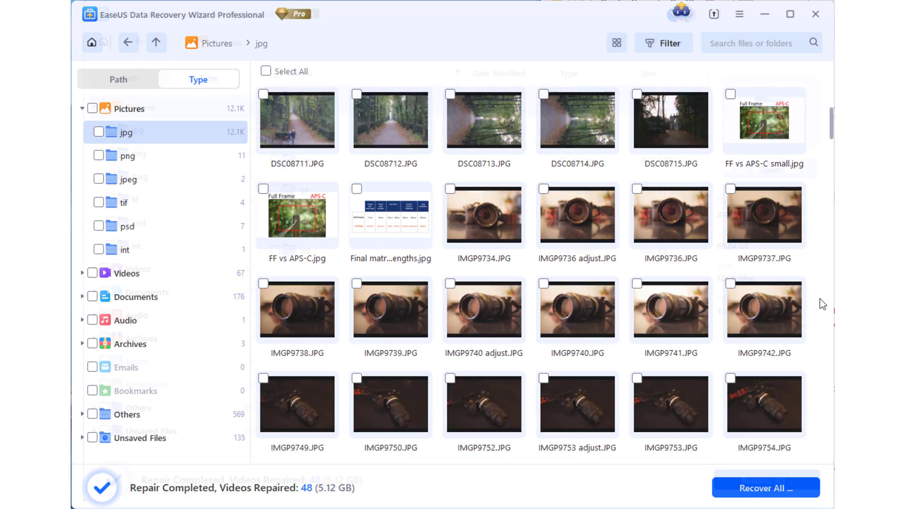
Step: Apply a custom File Size filter to the pictures, select all, then clear it
click(616, 43)
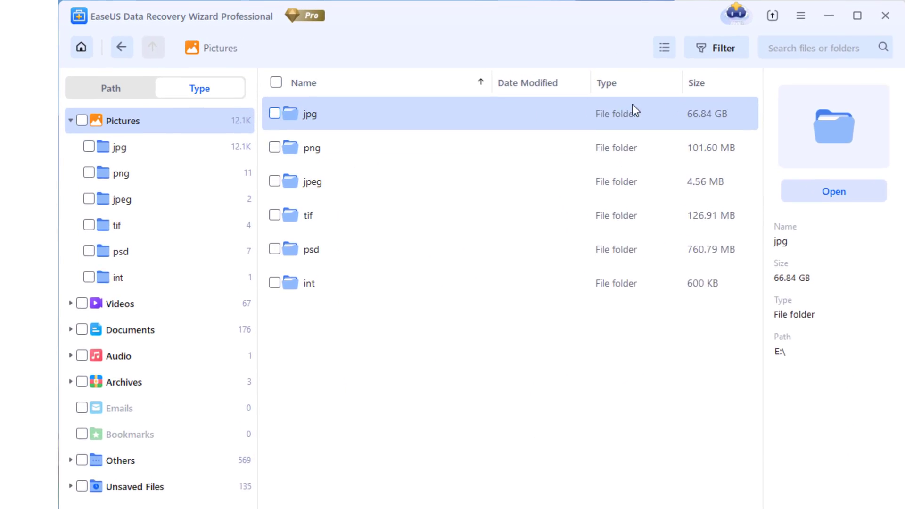
click(716, 47)
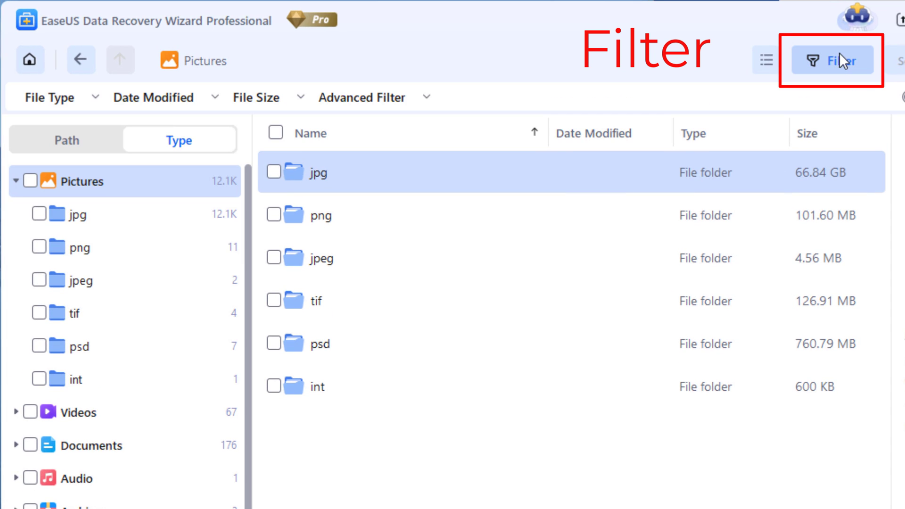
click(256, 97)
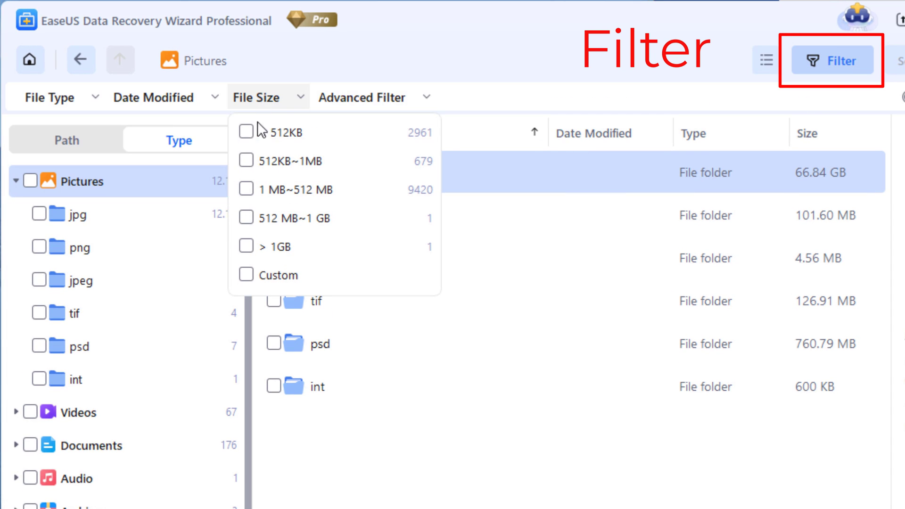
click(245, 275)
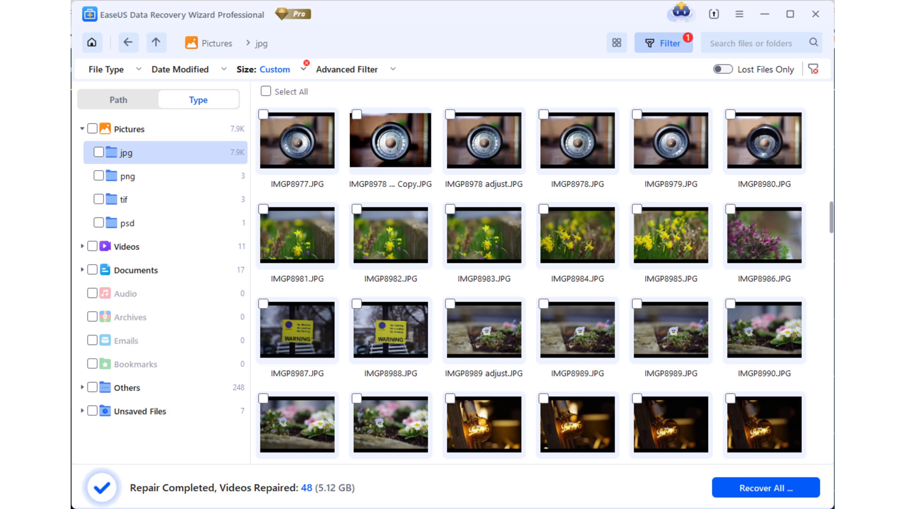
click(266, 91)
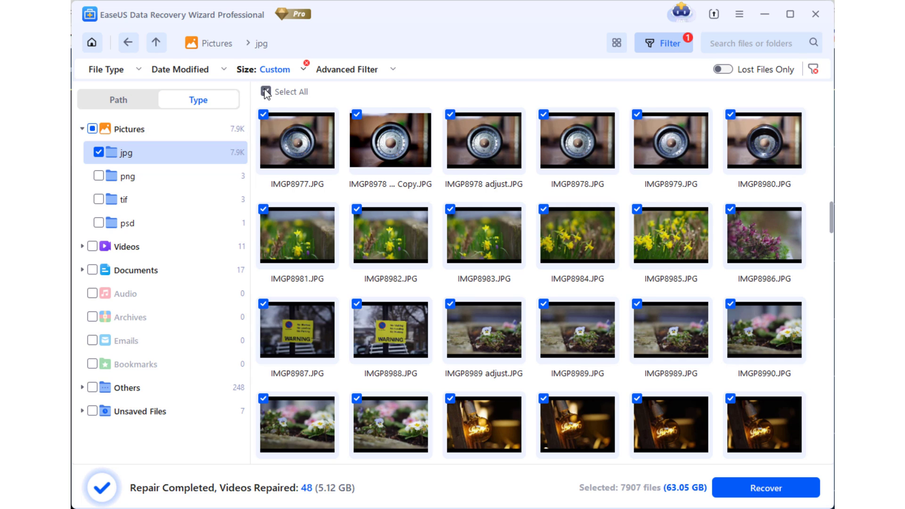
click(266, 91)
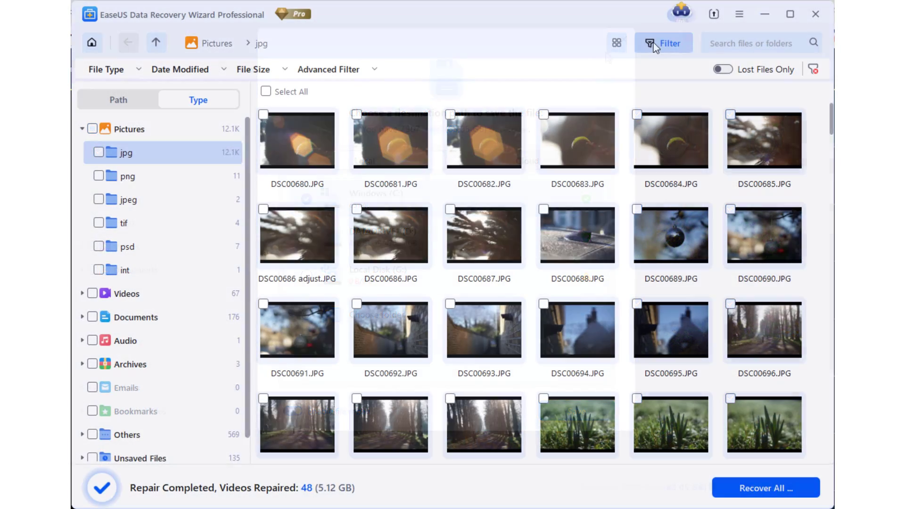
Step: Inspect the File Type, Date Modified and File Size filter dropdowns
click(106, 69)
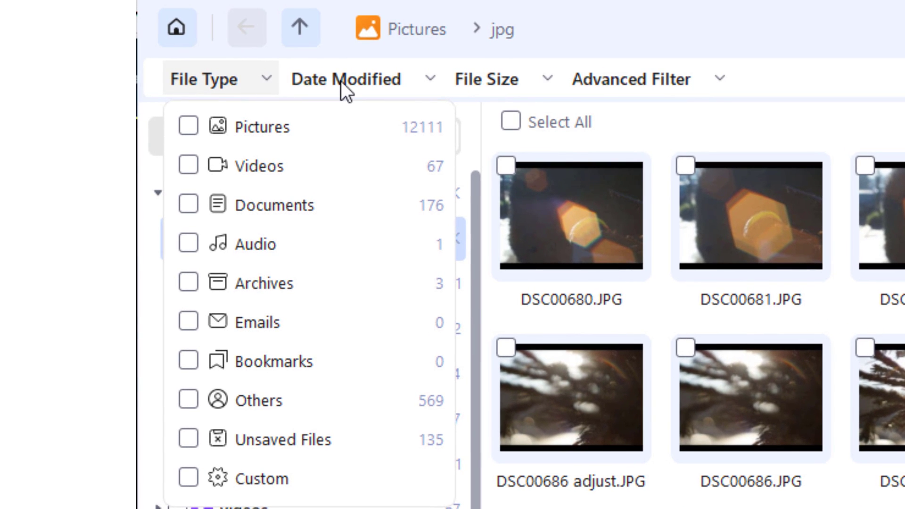
click(346, 79)
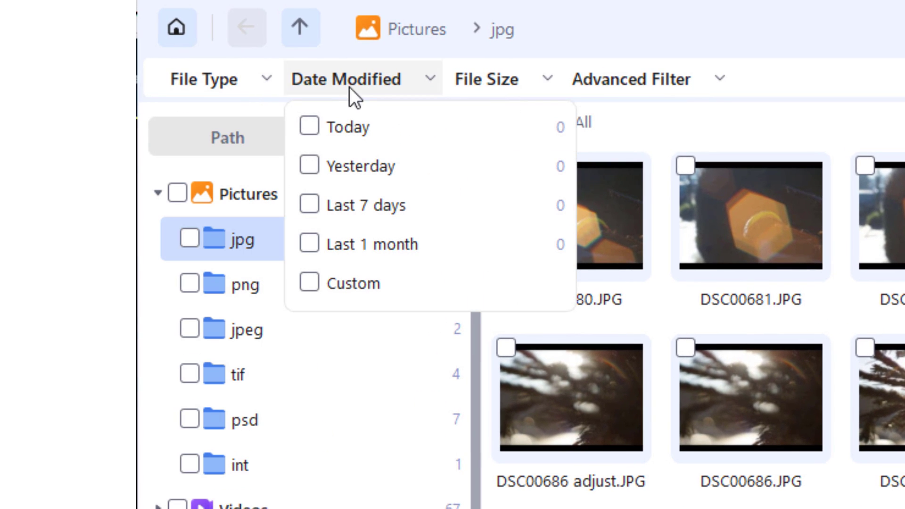
click(486, 80)
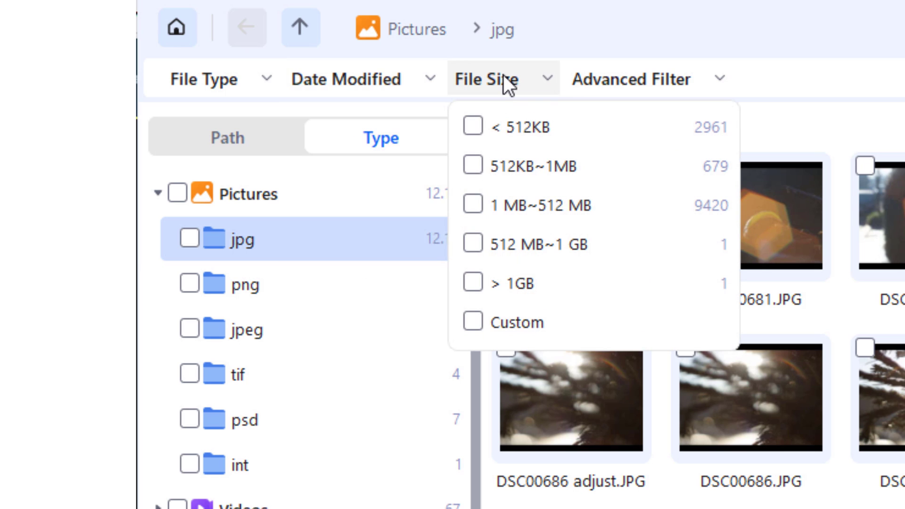
mouse_move(635, 90)
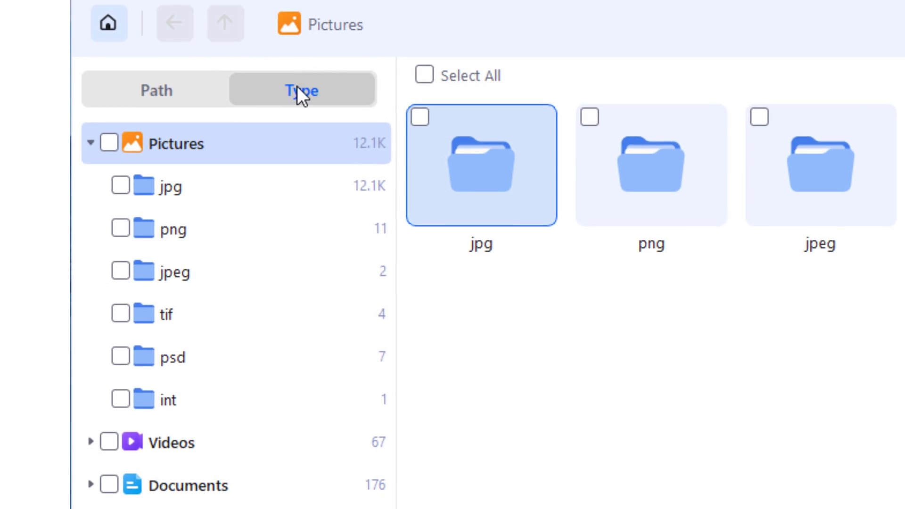
Step: Switch results to the Path view and scroll through USB Drive E's lost folders
click(156, 89)
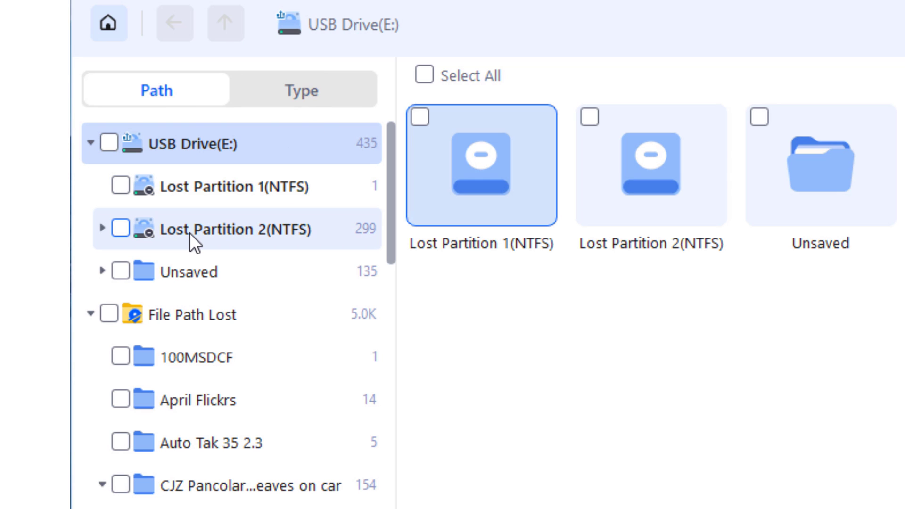
scroll(down, 3)
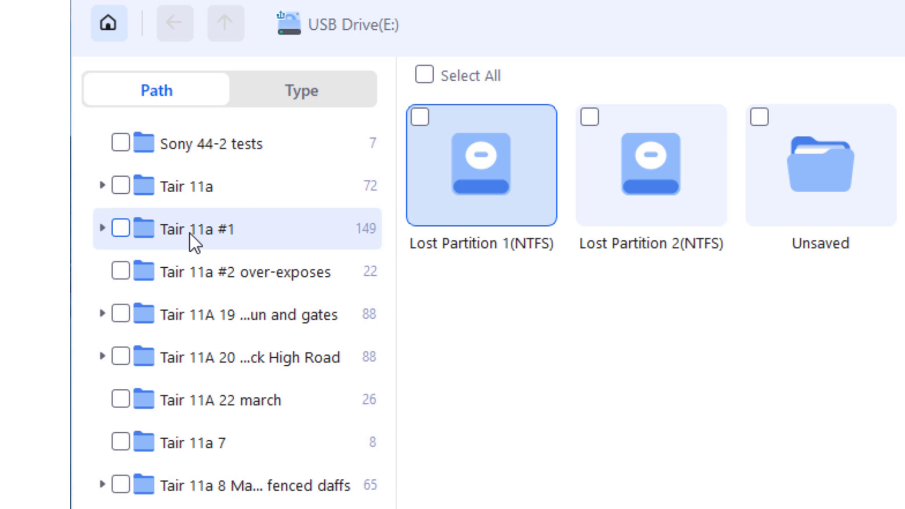
scroll(down, 3)
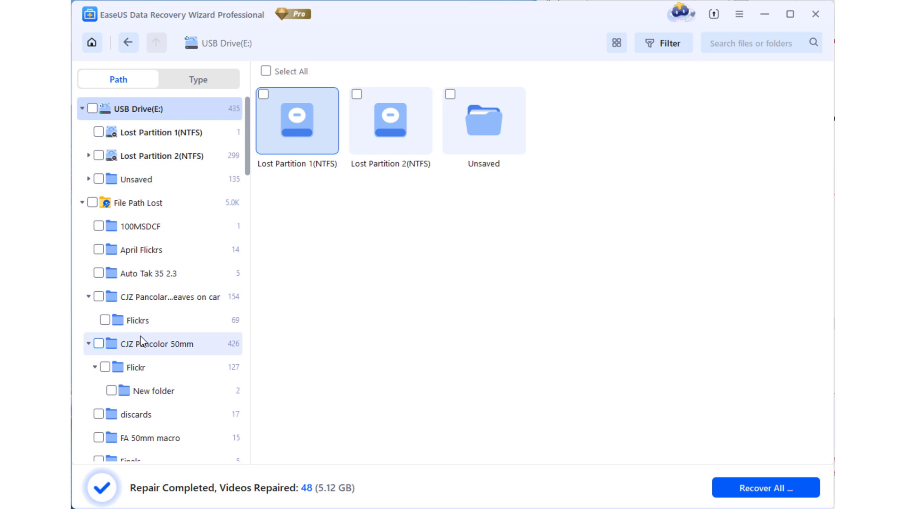
Step: Open the Flickr folder under CJZ Pancolor 50mm and scroll through its photos
click(165, 344)
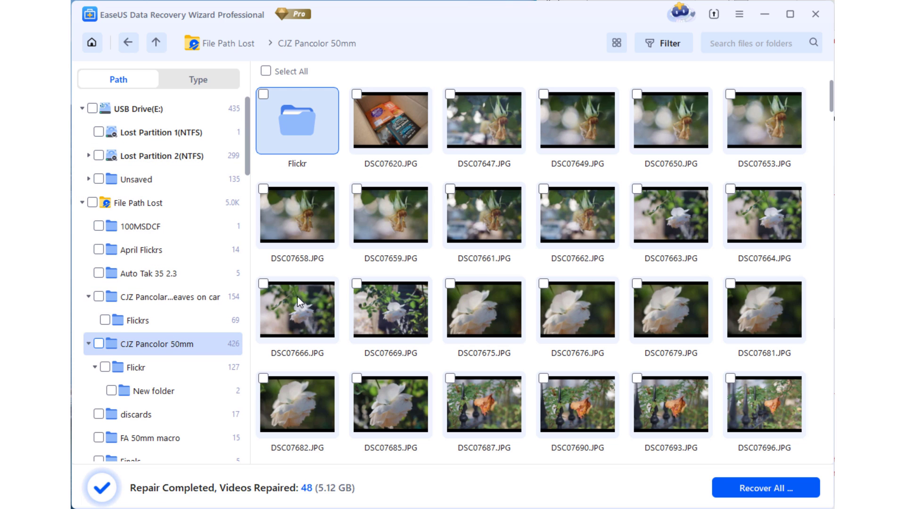
scroll(down, 3)
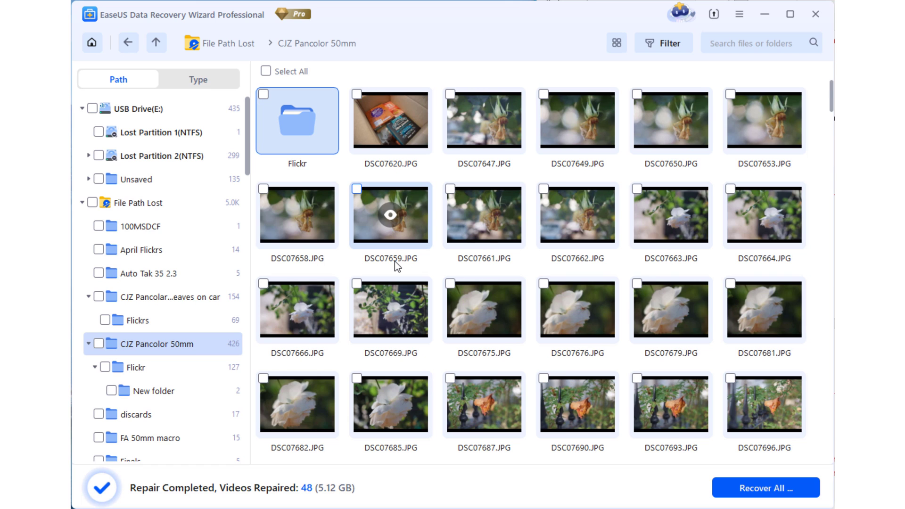
click(296, 120)
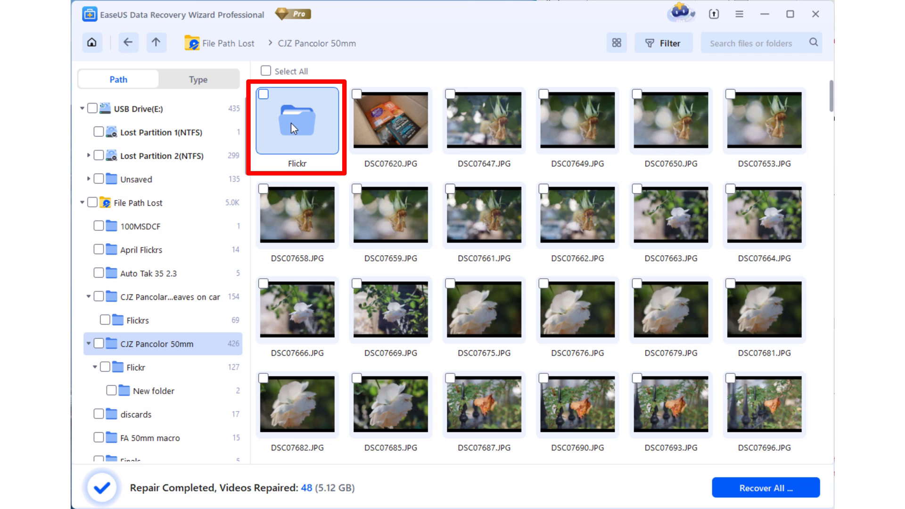
double_click(298, 119)
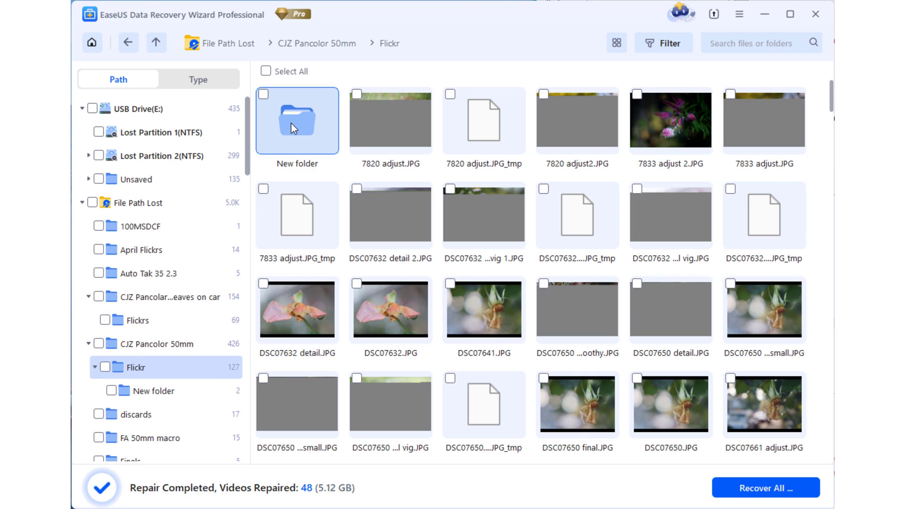
scroll(down, 3)
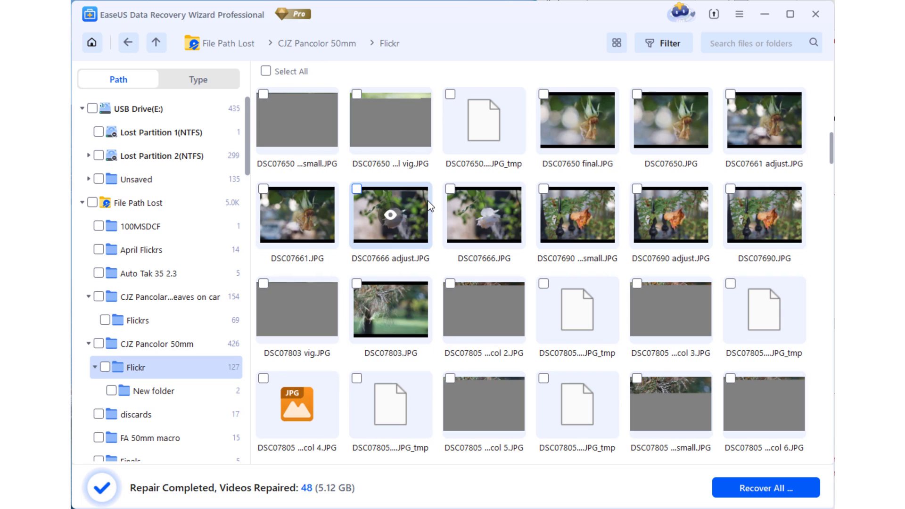
scroll(down, 3)
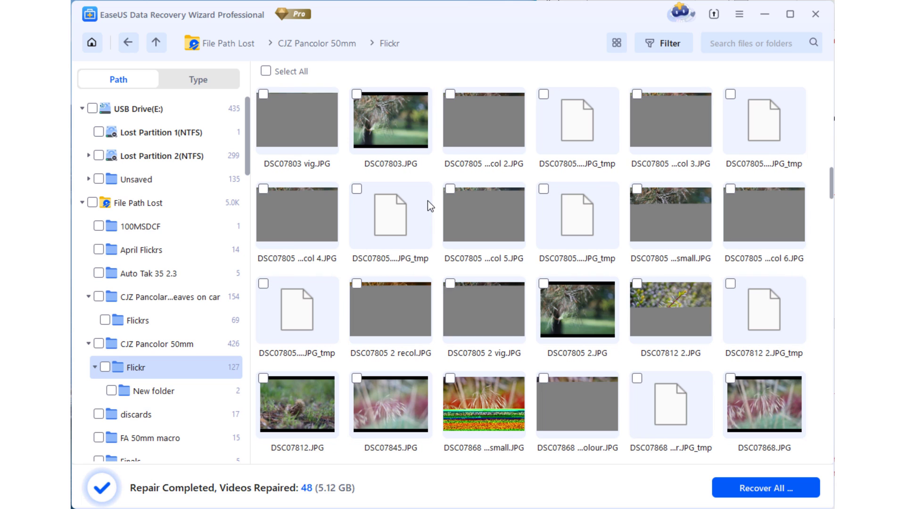
scroll(down, 3)
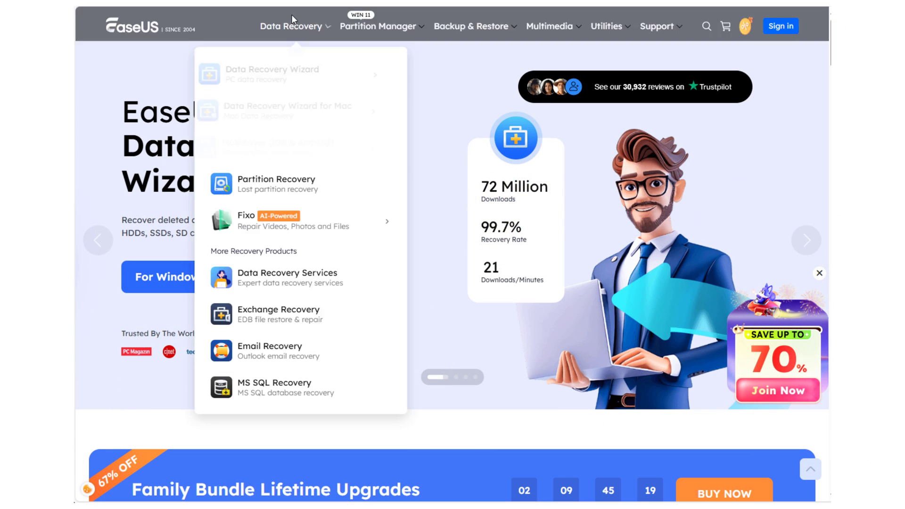
Step: Show the Partition Manager menu on easeus.com listing Partition Master, WinRescuer and Disk Copy
click(378, 26)
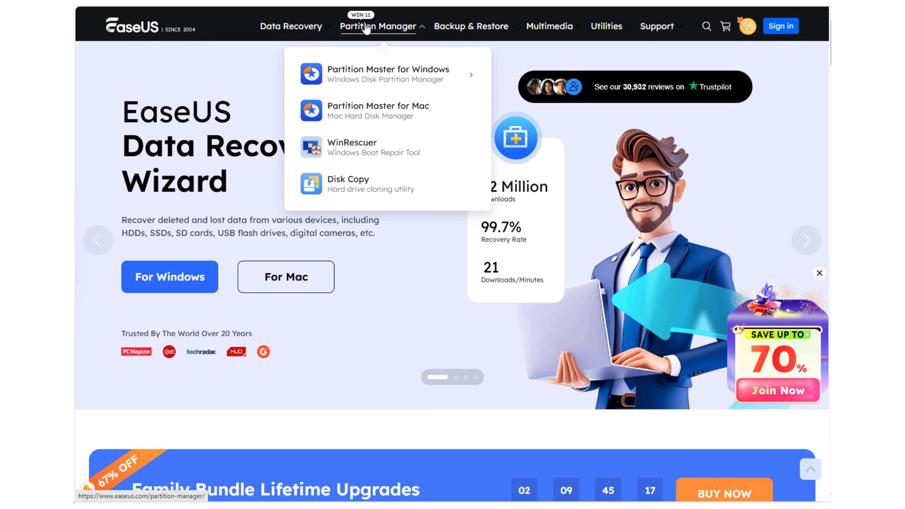